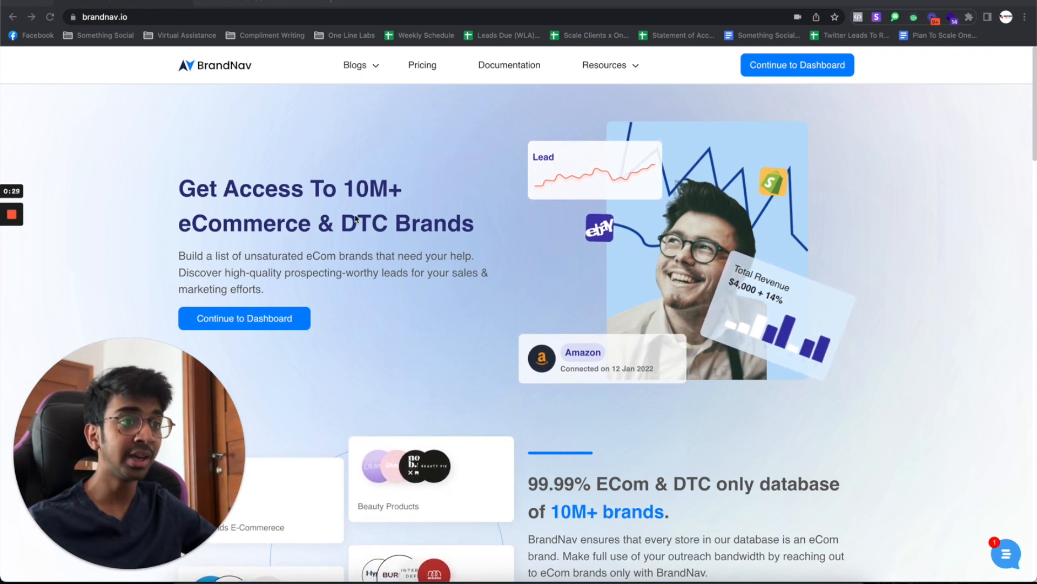
Open the Screener dashboard and reset all four filters to list 14.7M stores
{"action": "scroll", "scroll_direction": "down", "scroll_amount": 3}
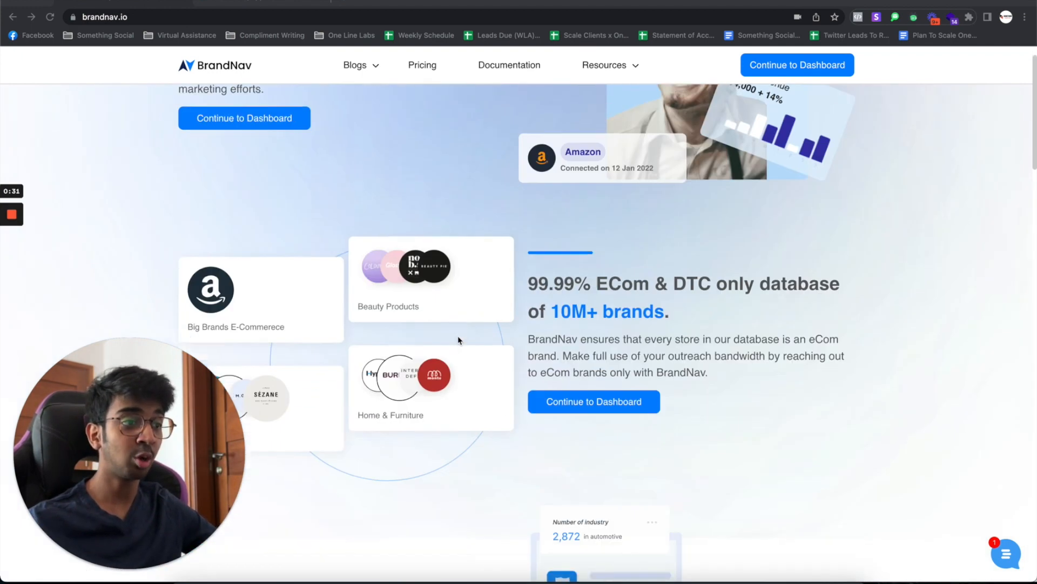
{"action": "scroll", "scroll_direction": "down", "scroll_amount": 3}
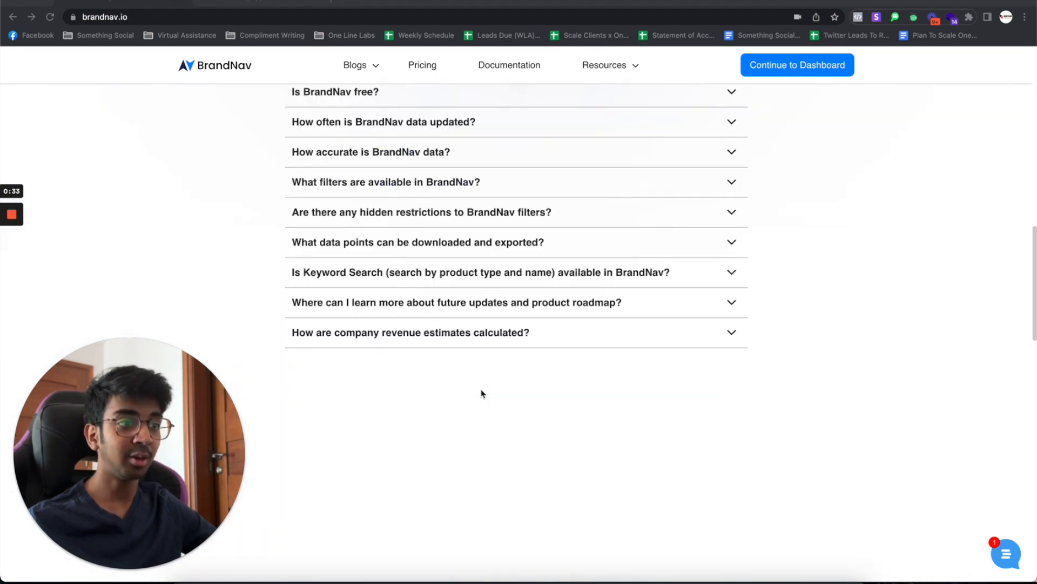
{"action": "scroll", "scroll_direction": "down", "scroll_amount": 3}
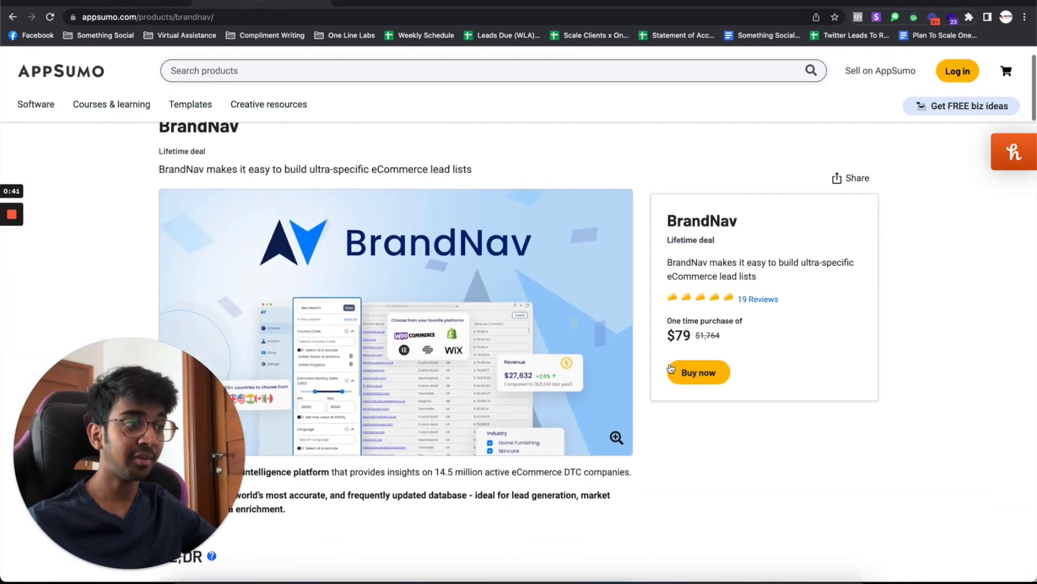
{"action": "scroll", "scroll_direction": "down", "scroll_amount": 3}
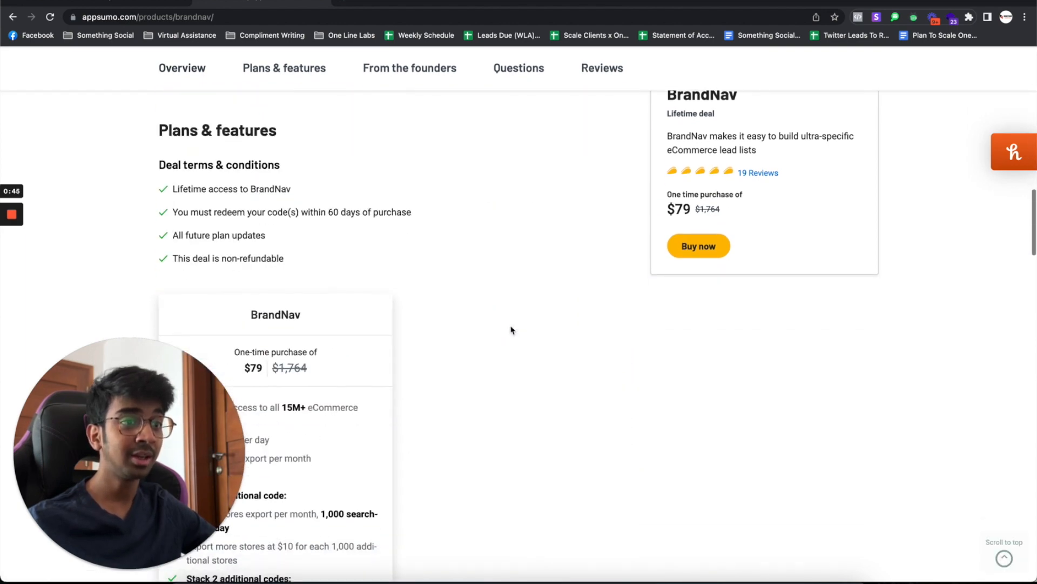
{"action": "scroll", "scroll_direction": "down", "scroll_amount": 3}
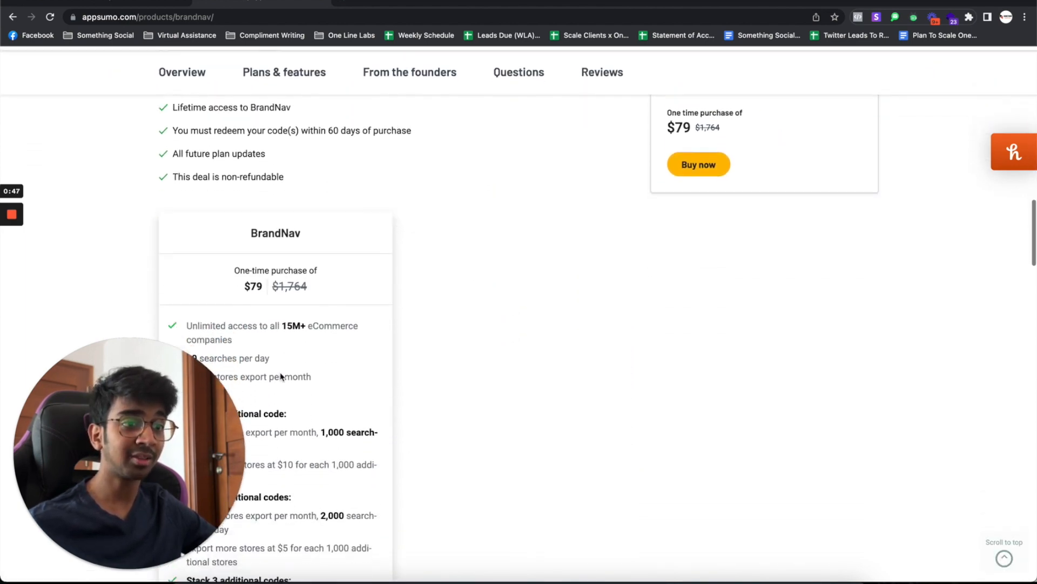
{"action": "scroll", "scroll_direction": "down", "scroll_amount": 3}
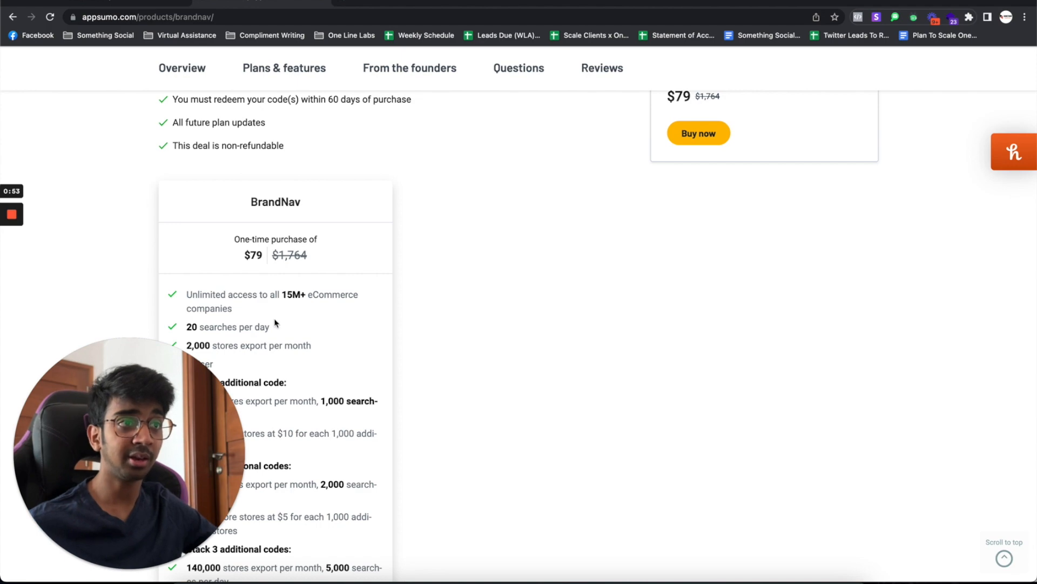
{"action": "scroll", "scroll_direction": "down", "scroll_amount": 3}
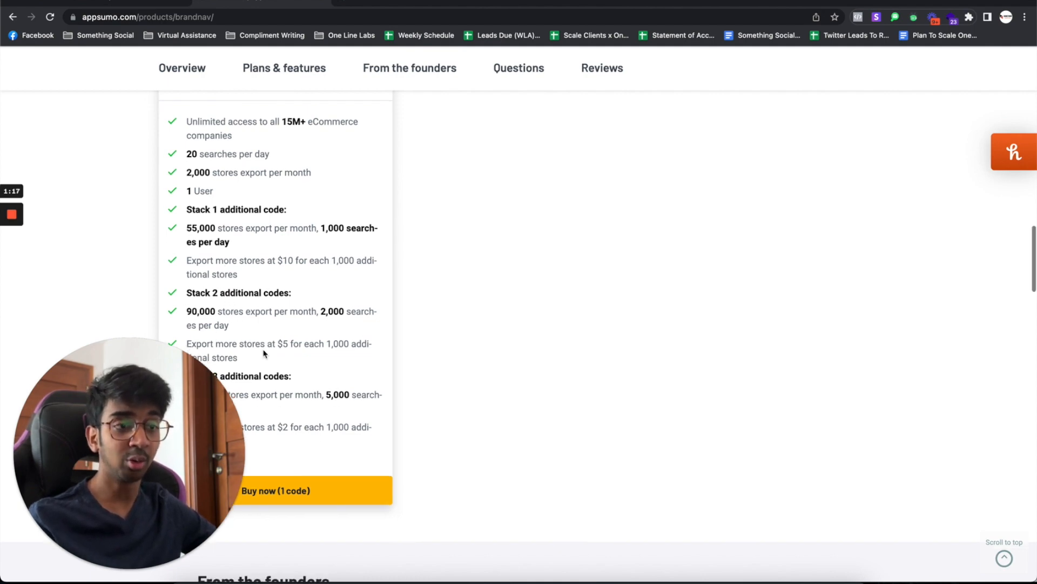
{"action": "scroll", "scroll_direction": "down", "scroll_amount": 3}
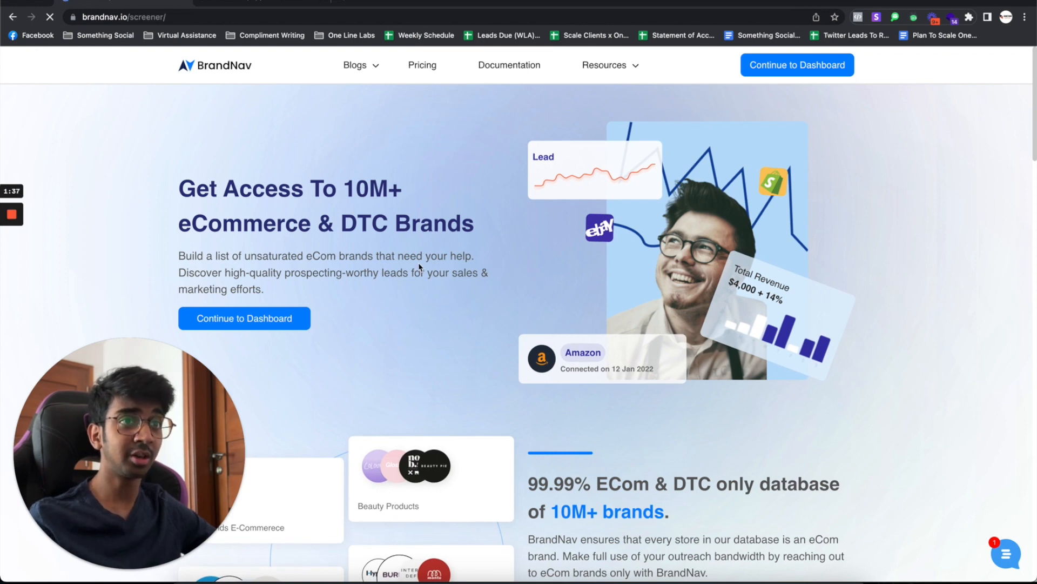
{"action": "left_click", "coordinate": [797, 65]}
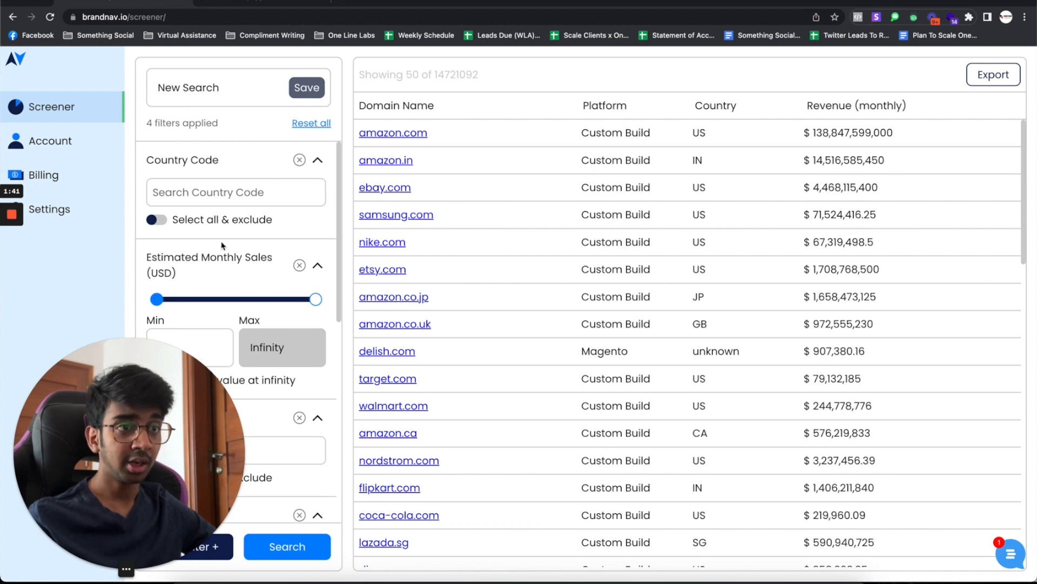
{"action": "mouse_move", "coordinate": [318, 134]}
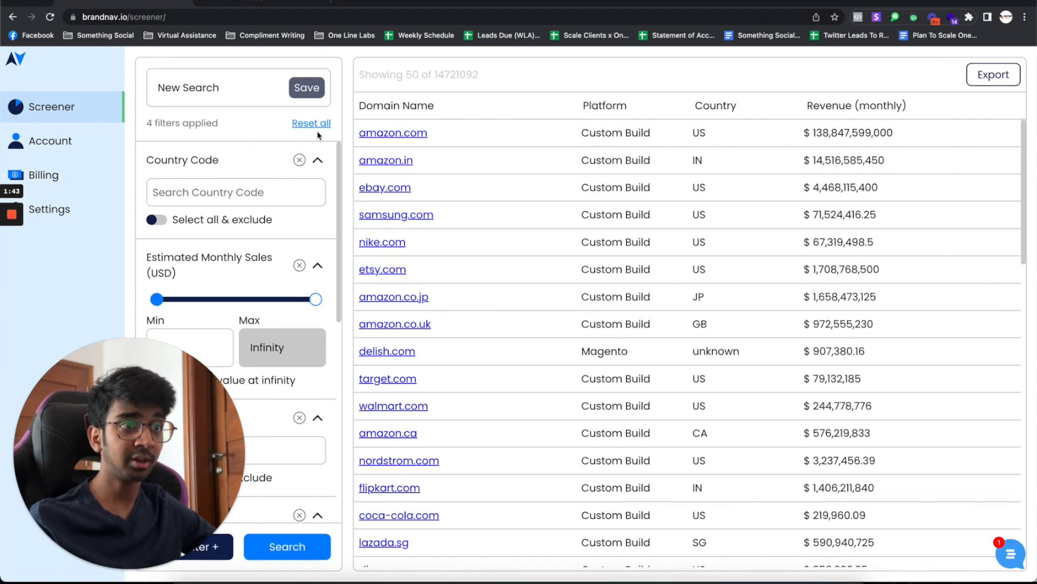
{"action": "left_click", "coordinate": [311, 124]}
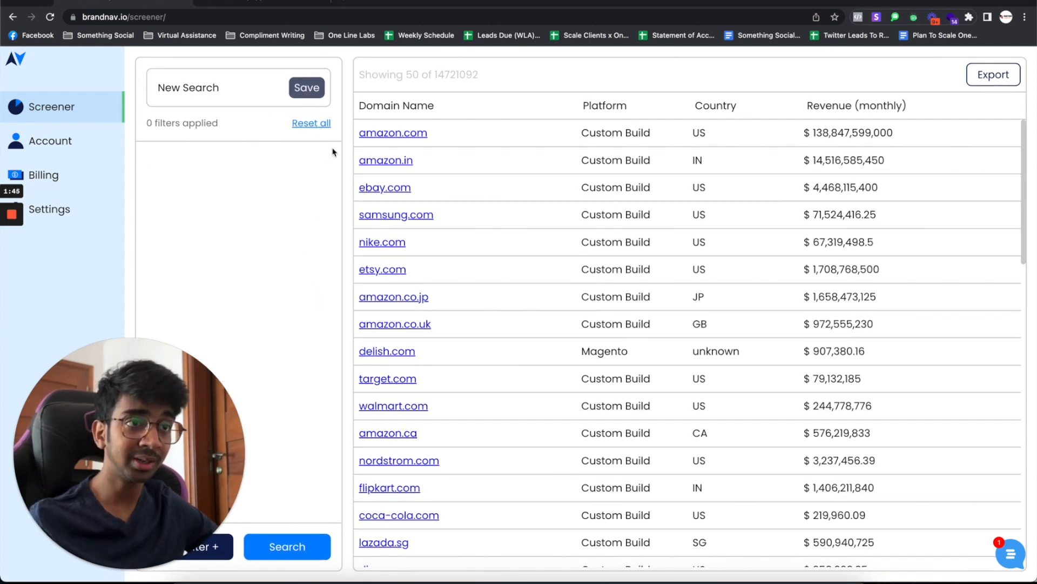
{"action": "scroll", "scroll_direction": "down", "scroll_amount": 3}
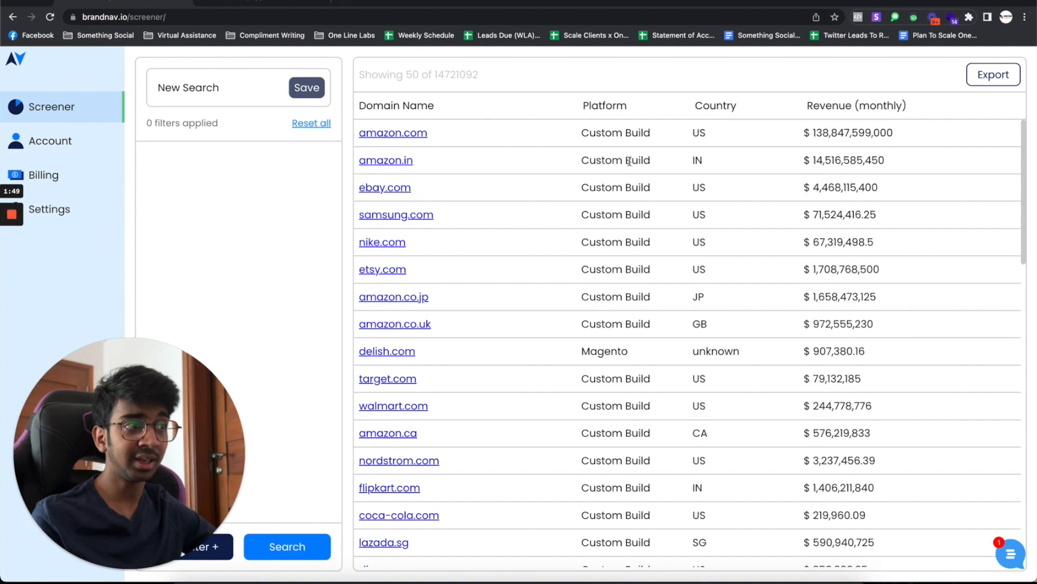
{"action": "mouse_move", "coordinate": [205, 504]}
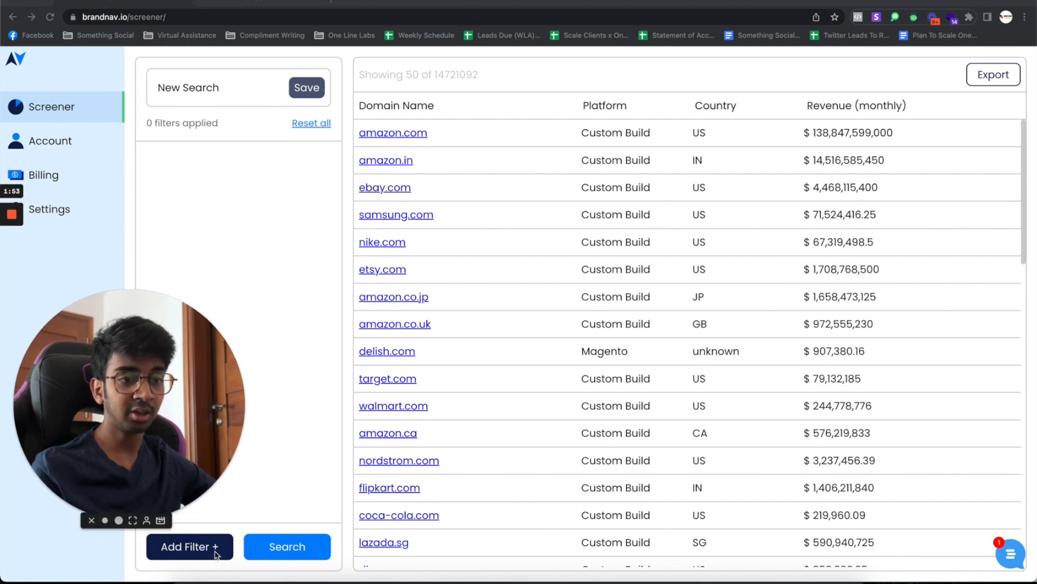
{"action": "left_click", "coordinate": [189, 546]}
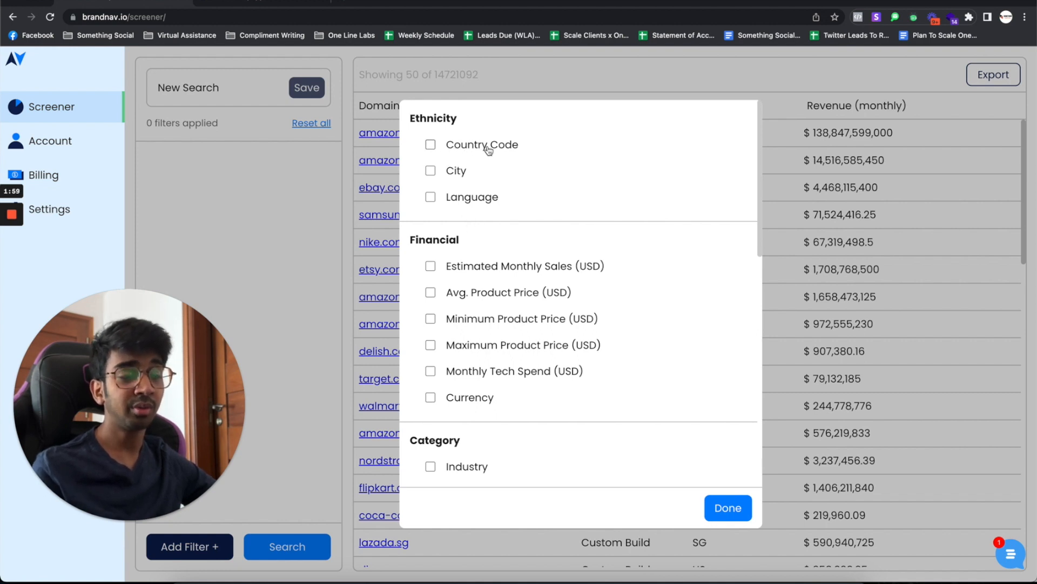
{"action": "mouse_move", "coordinate": [482, 225]}
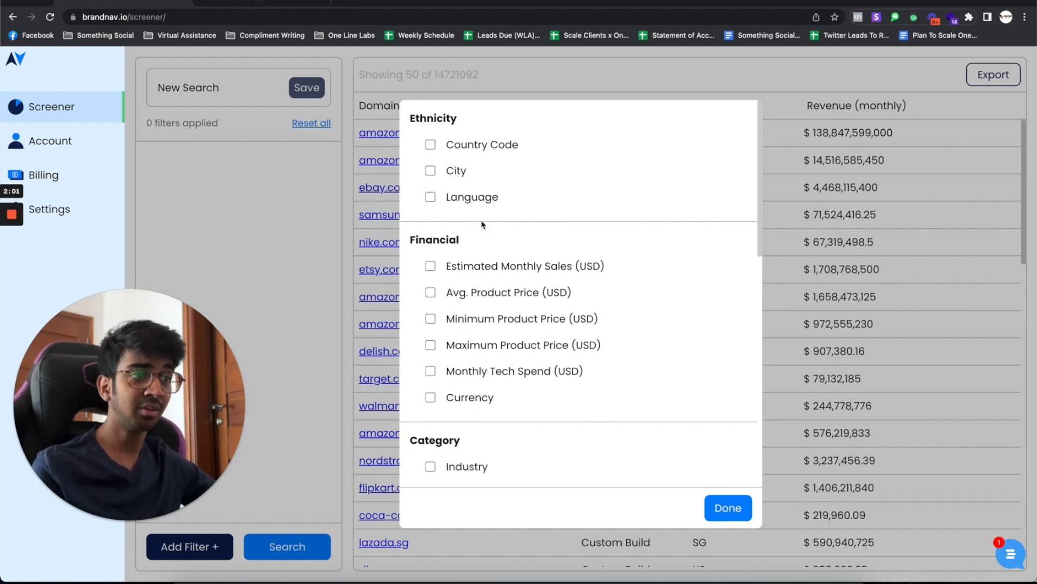
{"action": "scroll", "scroll_direction": "down", "scroll_amount": 3}
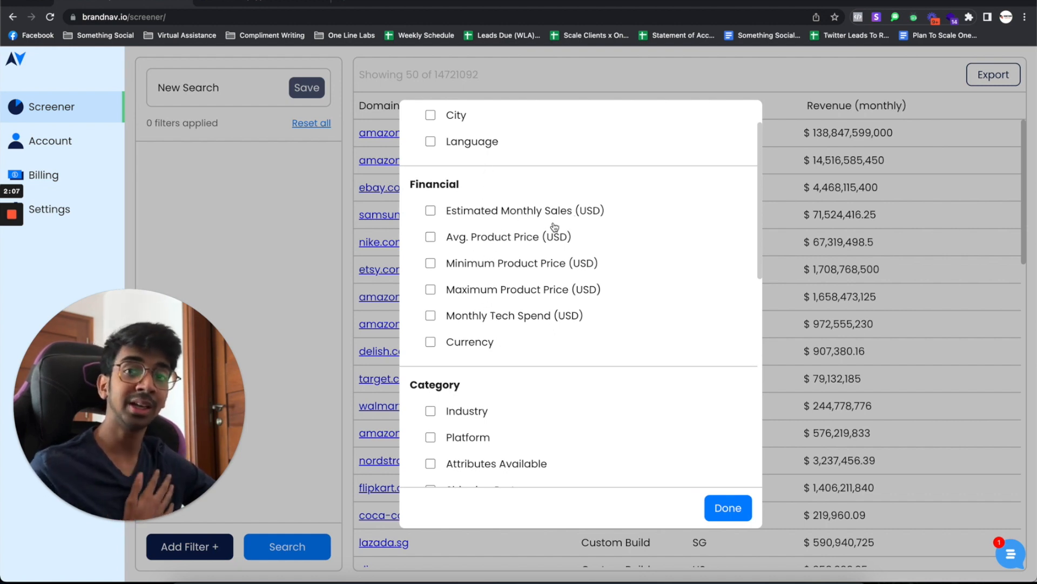
{"action": "mouse_move", "coordinate": [545, 283]}
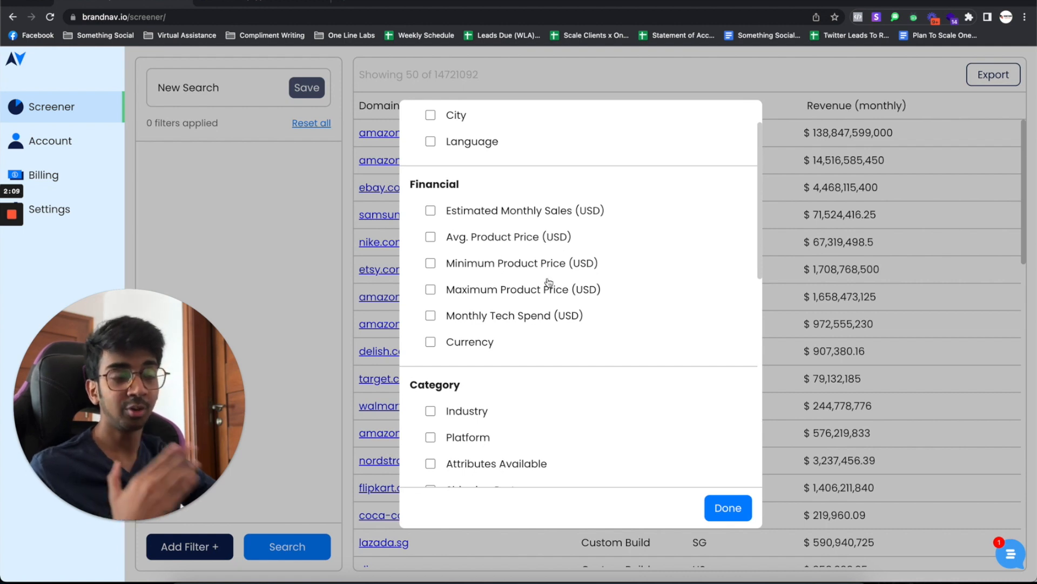
{"action": "scroll", "scroll_direction": "down", "scroll_amount": 3}
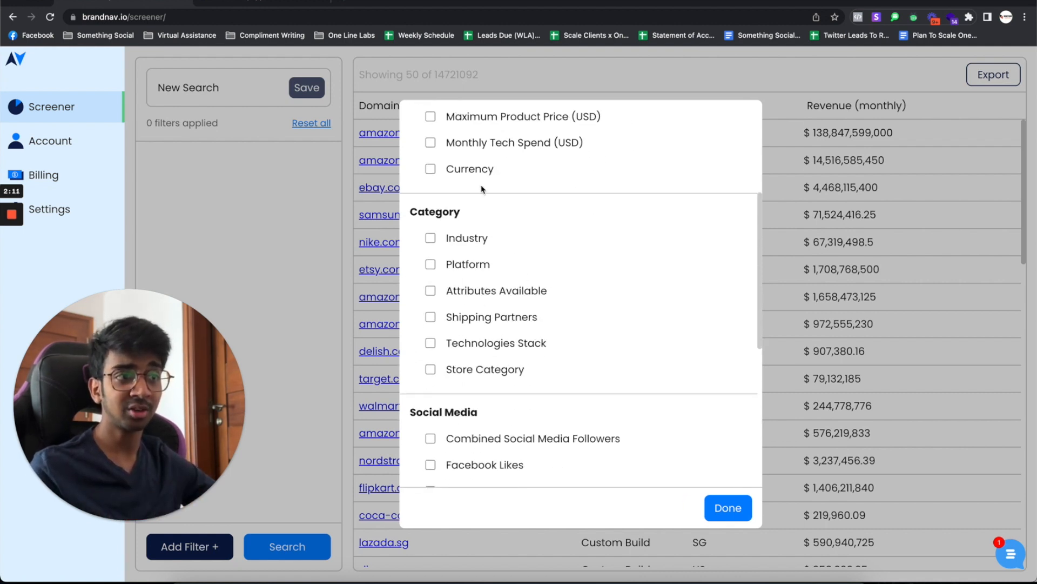
{"action": "scroll", "scroll_direction": "down", "scroll_amount": 3}
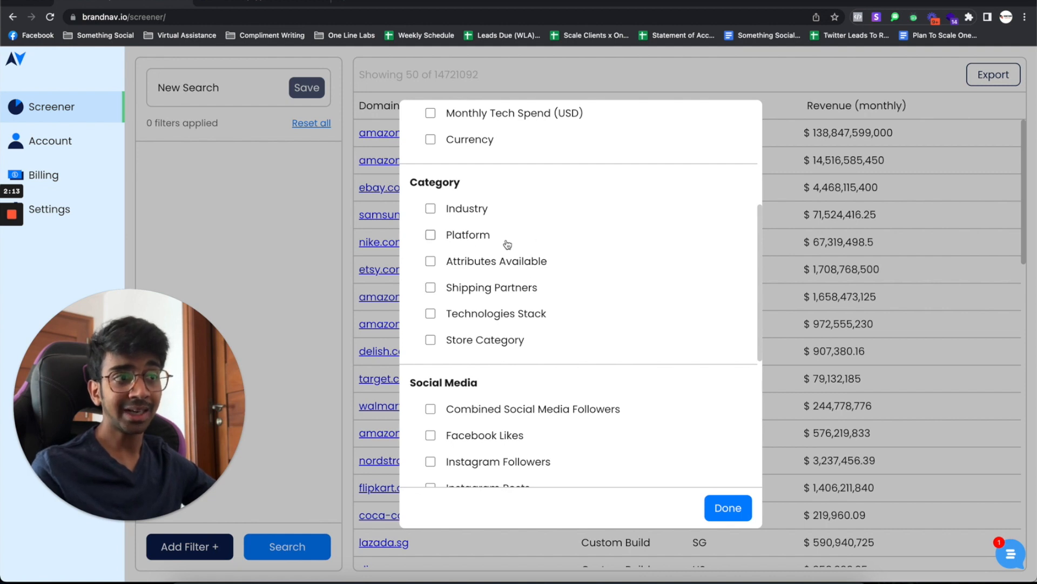
{"action": "mouse_move", "coordinate": [474, 247]}
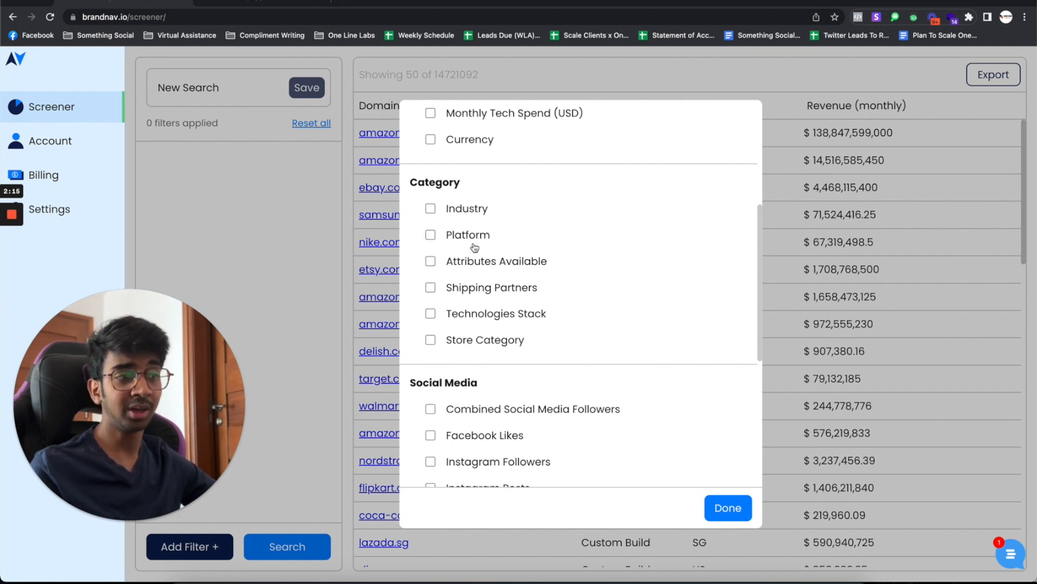
{"action": "scroll", "scroll_direction": "down", "scroll_amount": 3}
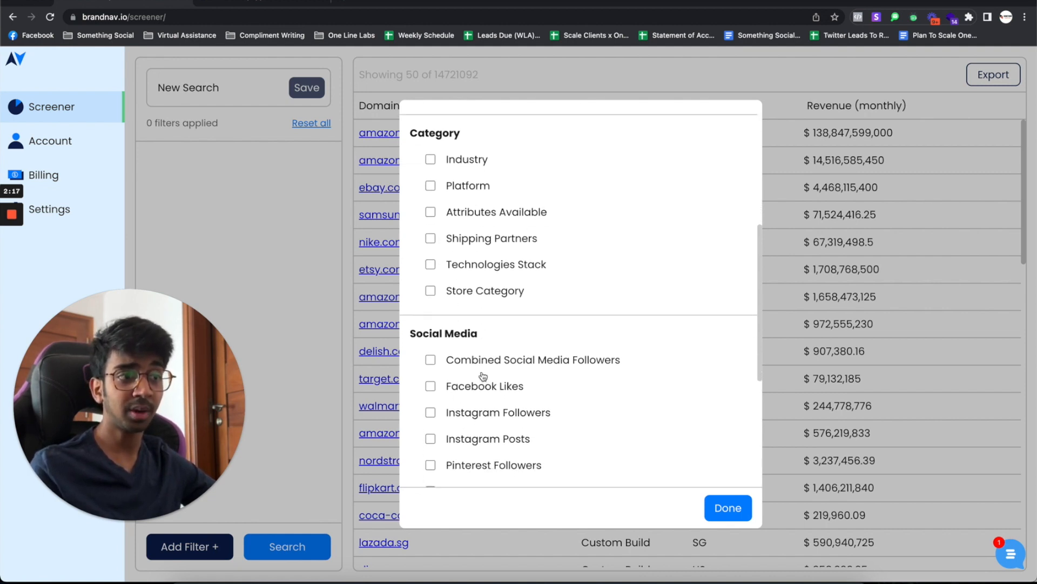
{"action": "scroll", "scroll_direction": "down", "scroll_amount": 3}
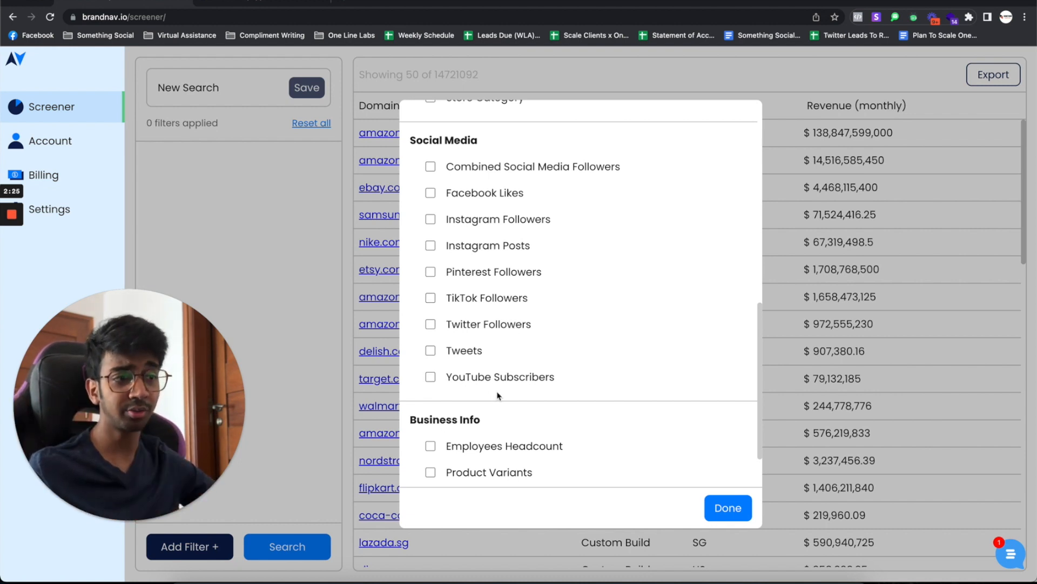
{"action": "scroll", "scroll_direction": "down", "scroll_amount": 3}
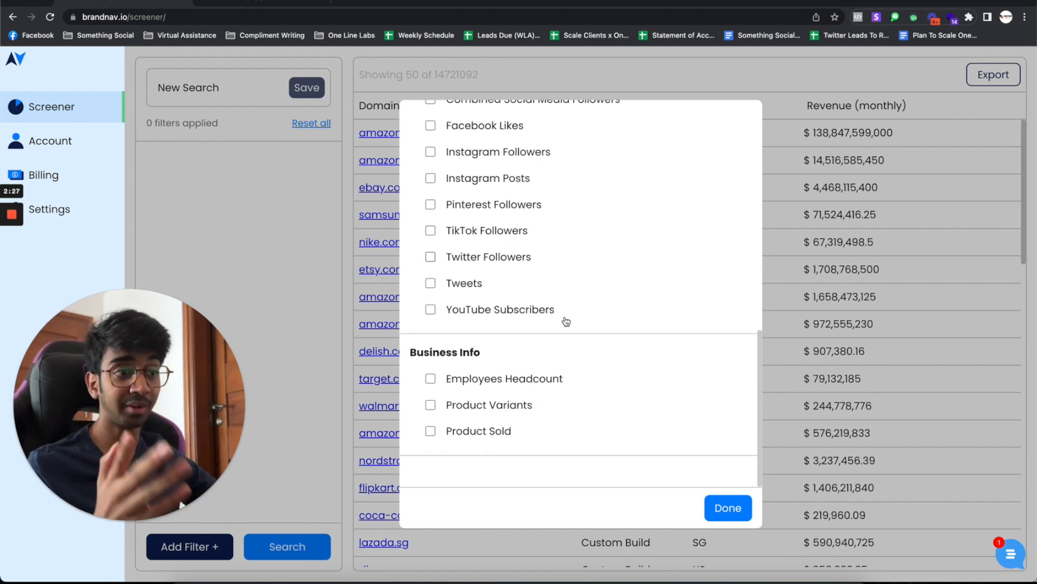
{"action": "mouse_move", "coordinate": [483, 427]}
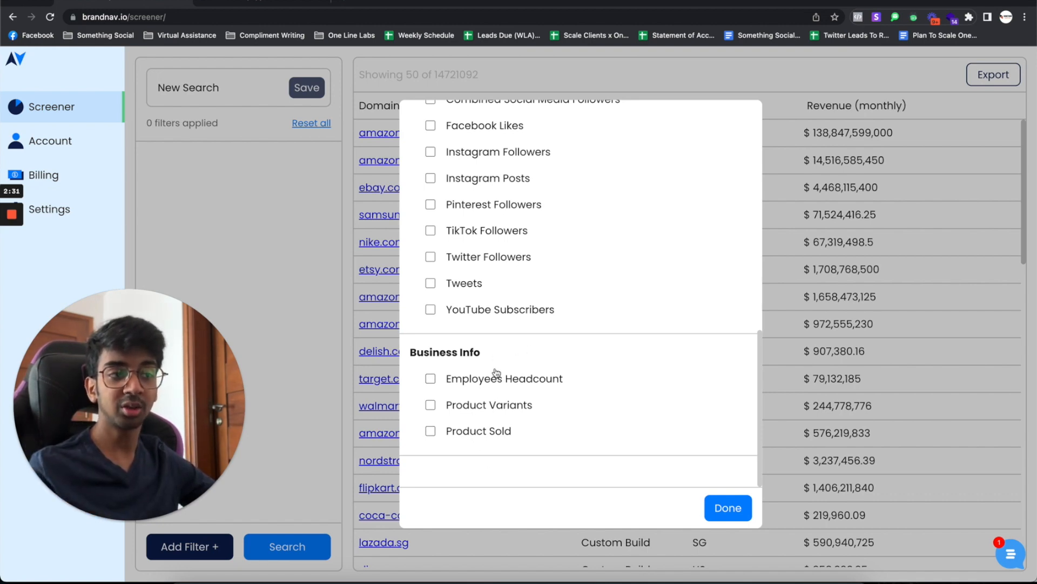
{"action": "scroll", "scroll_direction": "down", "scroll_amount": 3}
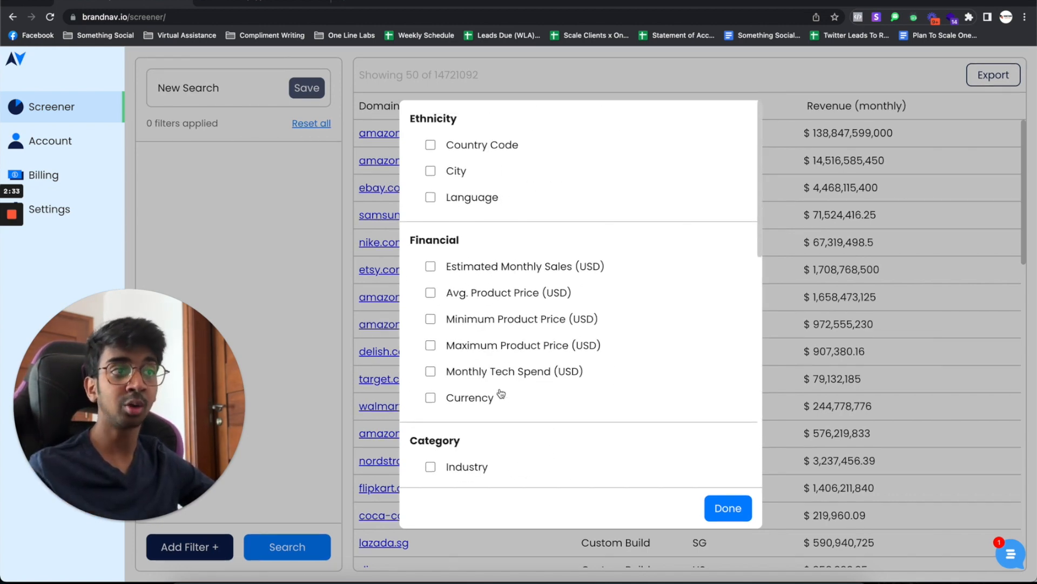
{"action": "mouse_move", "coordinate": [575, 386]}
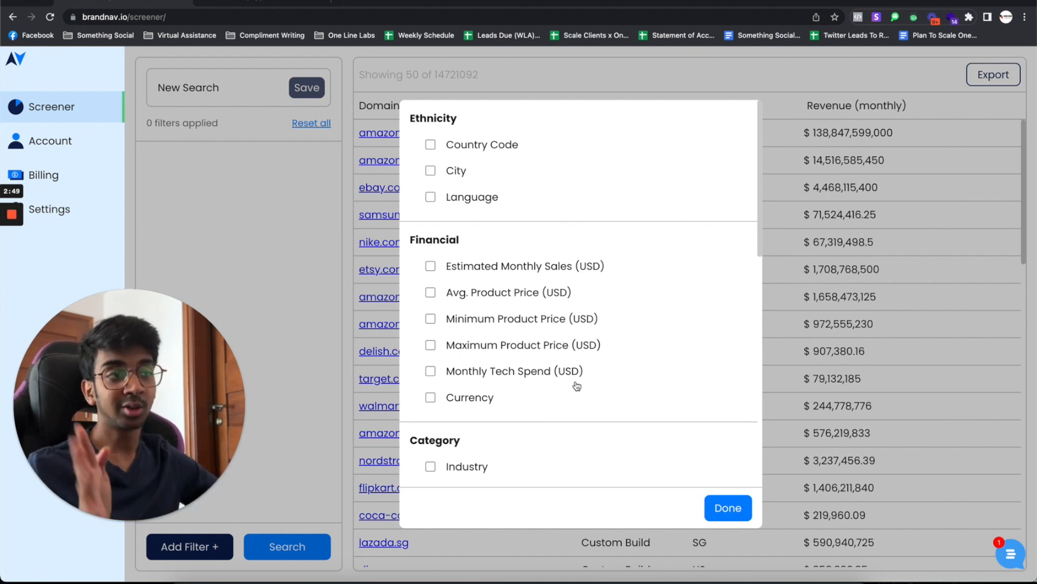
{"action": "left_click", "coordinate": [727, 507]}
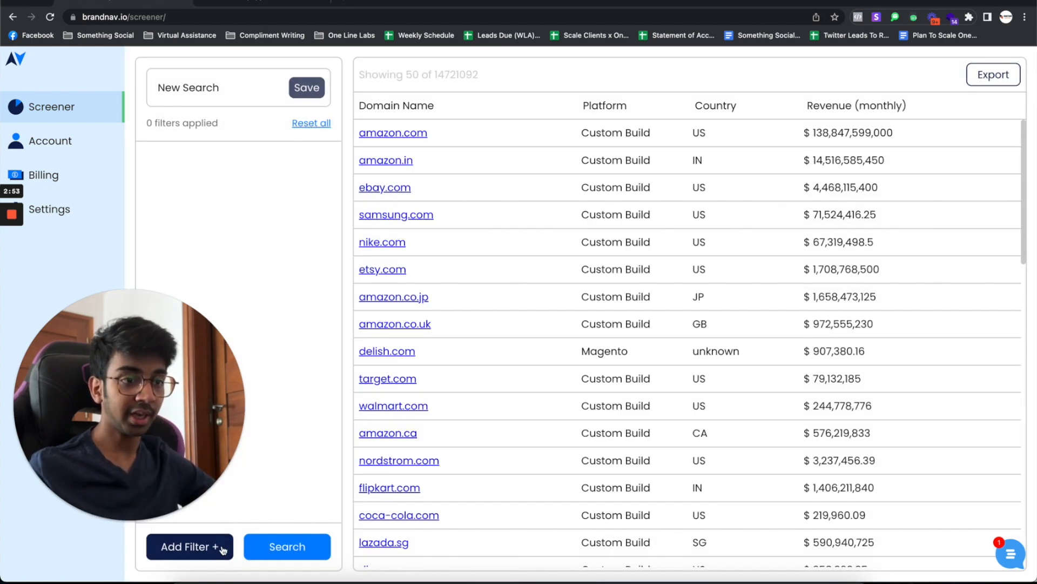
Add Platform, Country Code, Estimated Monthly Sales, Industry and Instagram Followers filters
{"action": "left_click", "coordinate": [190, 545]}
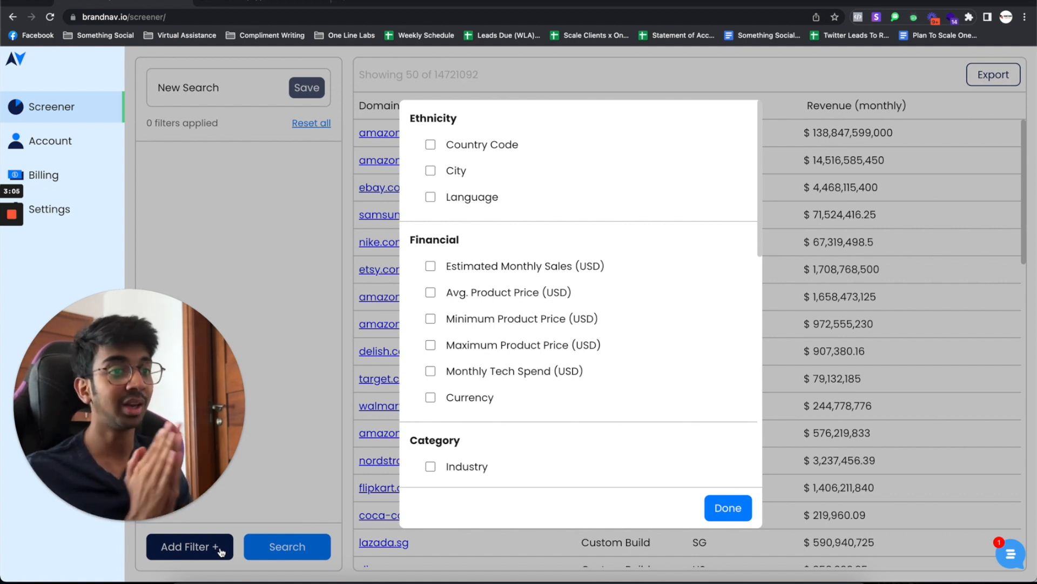
{"action": "mouse_move", "coordinate": [620, 121]}
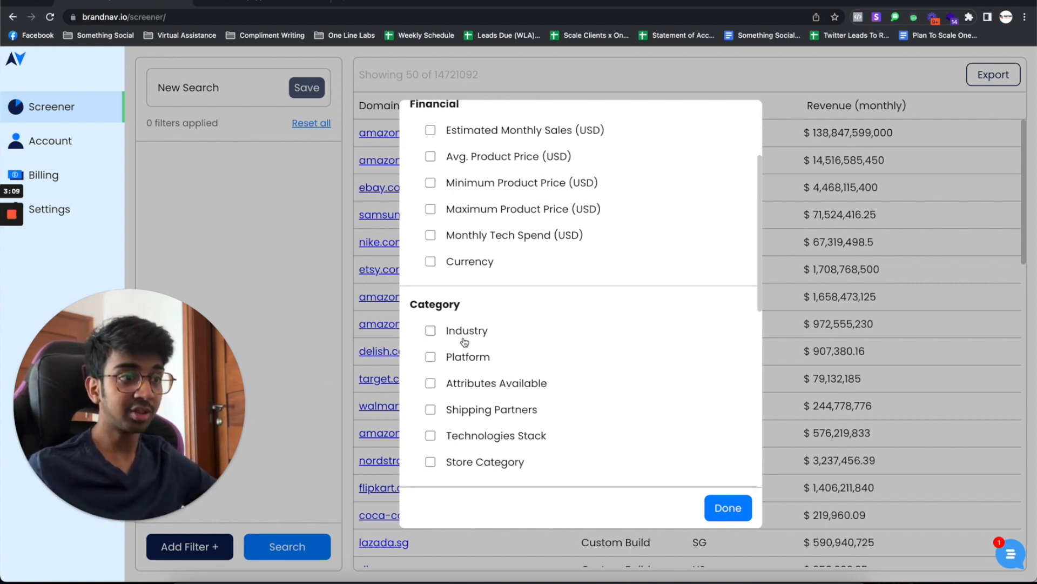
{"action": "scroll", "scroll_direction": "down", "scroll_amount": 3}
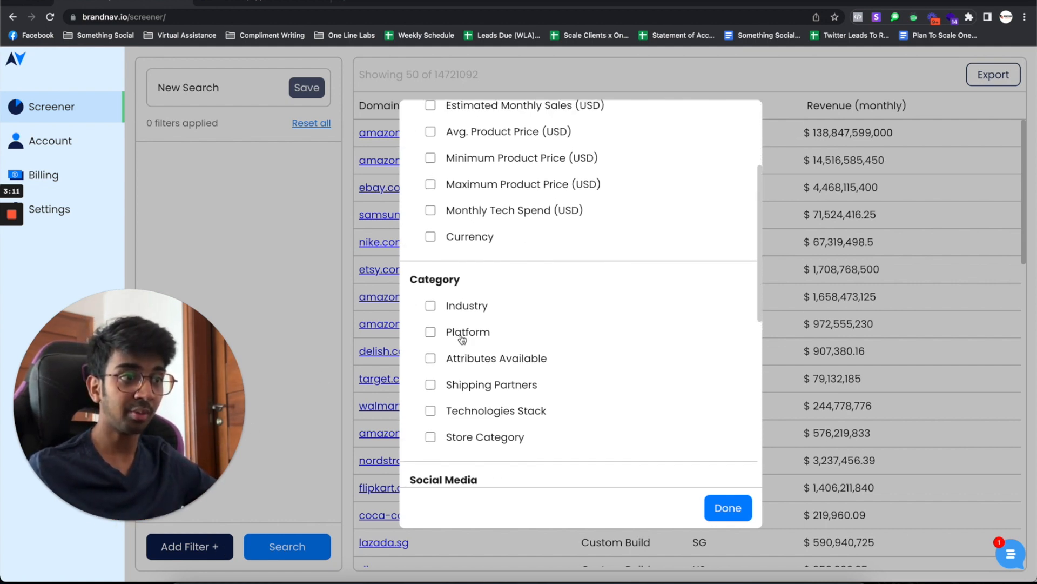
{"action": "left_click", "coordinate": [430, 331]}
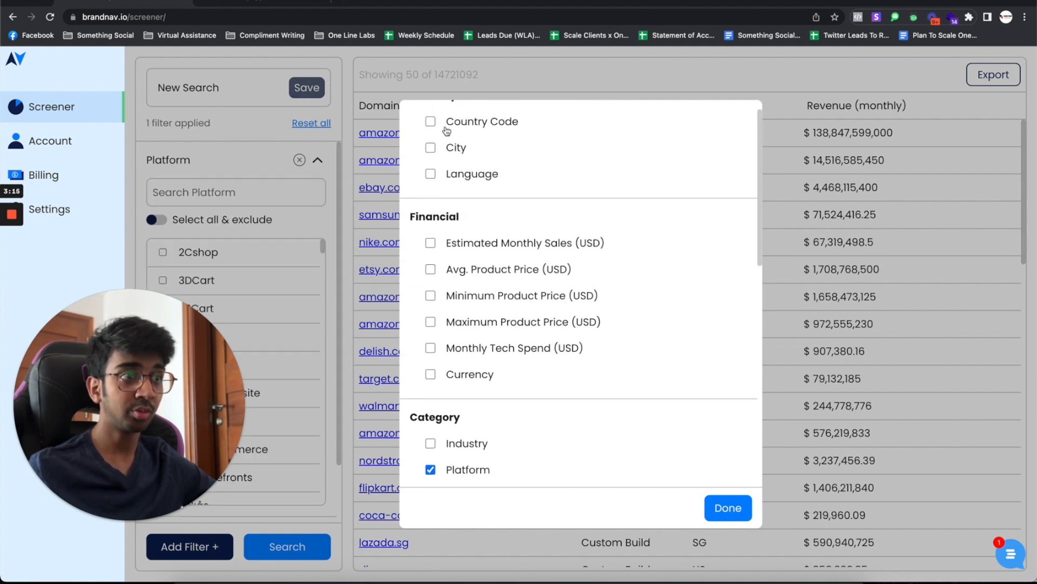
{"action": "mouse_move", "coordinate": [430, 134]}
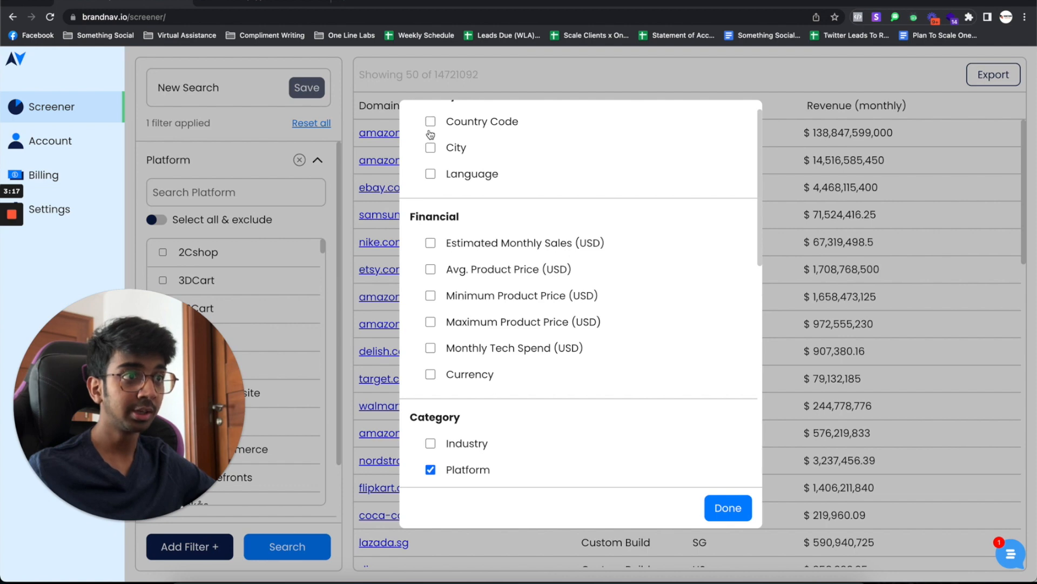
{"action": "scroll", "scroll_direction": "down", "scroll_amount": 3}
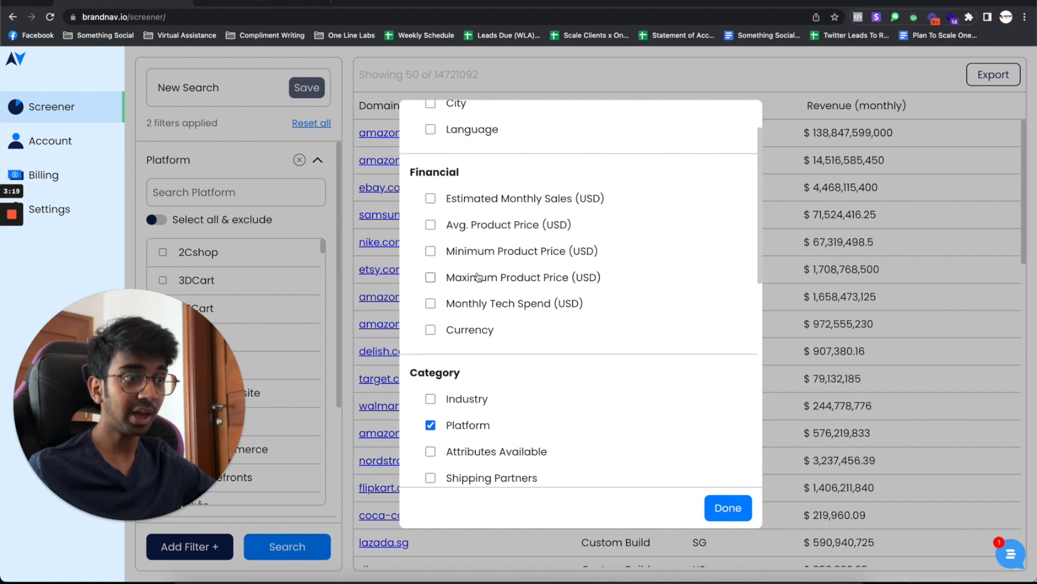
{"action": "left_click", "coordinate": [430, 197]}
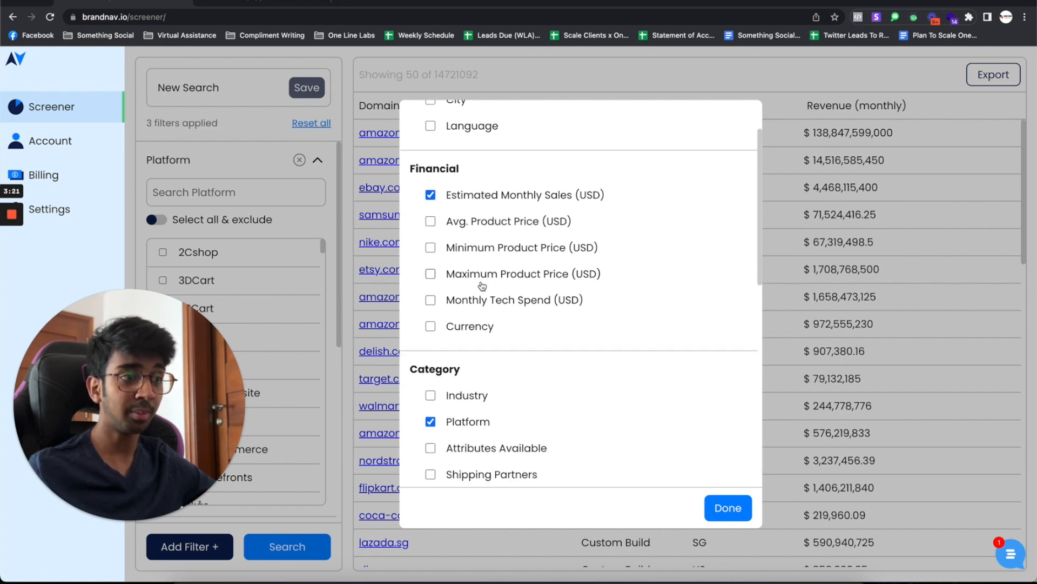
{"action": "scroll", "scroll_direction": "down", "scroll_amount": 3}
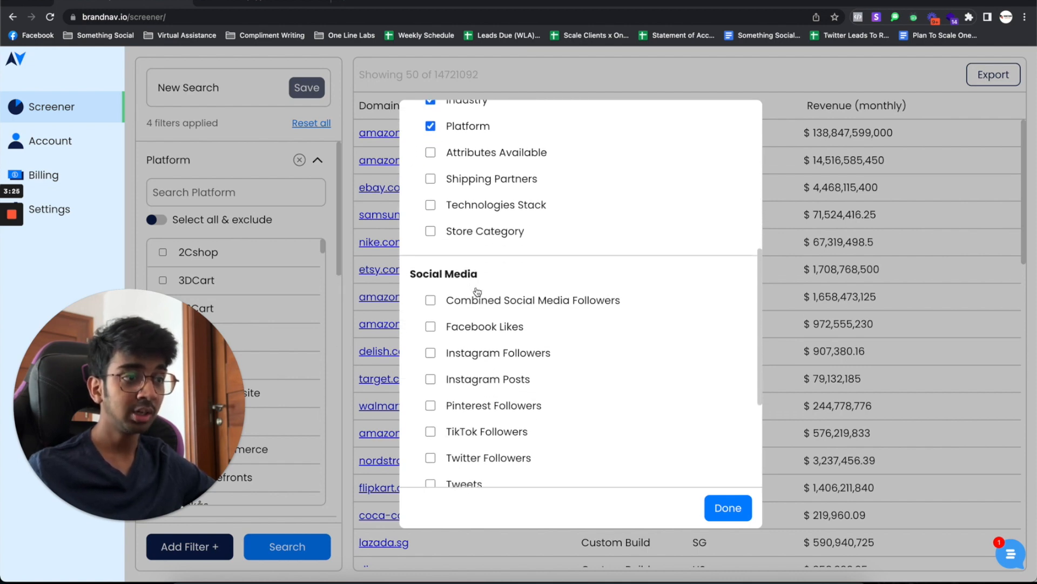
{"action": "left_click", "coordinate": [431, 300]}
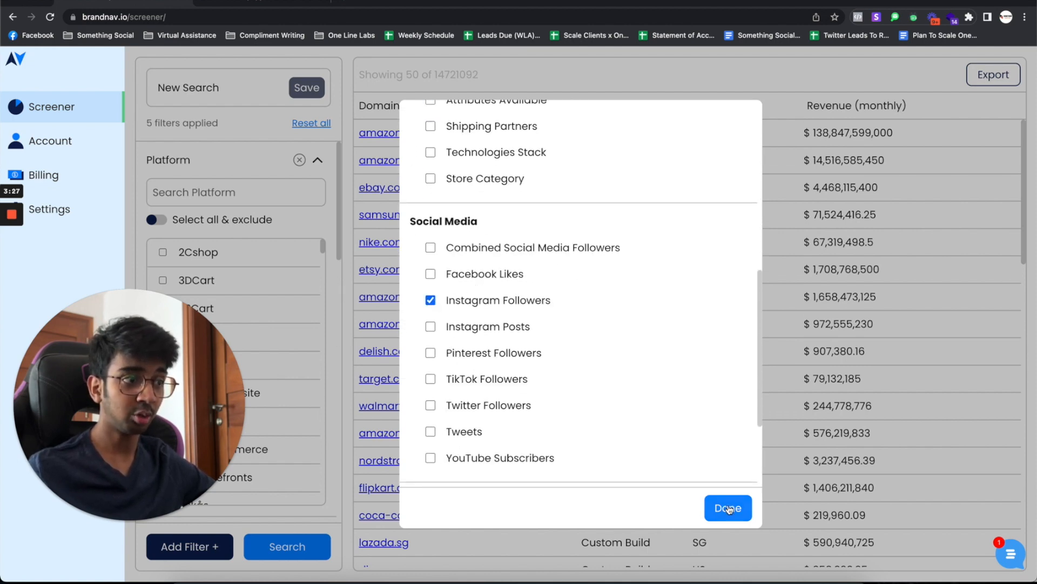
{"action": "left_click", "coordinate": [727, 507]}
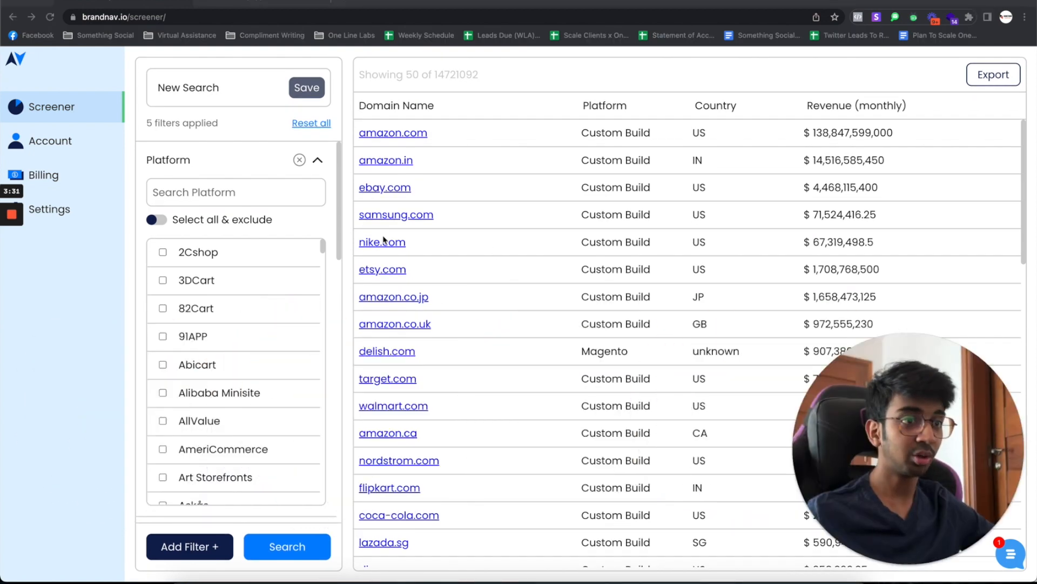
Search 'shop' in the Platform filter and select Shopify
{"action": "scroll", "scroll_direction": "down", "scroll_amount": 3}
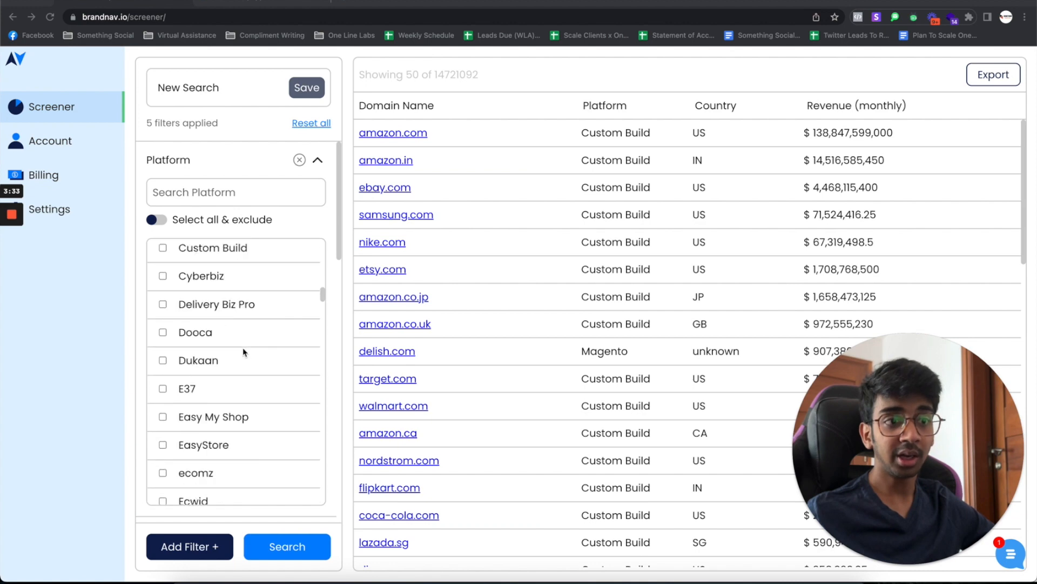
{"action": "scroll", "scroll_direction": "down", "scroll_amount": 3}
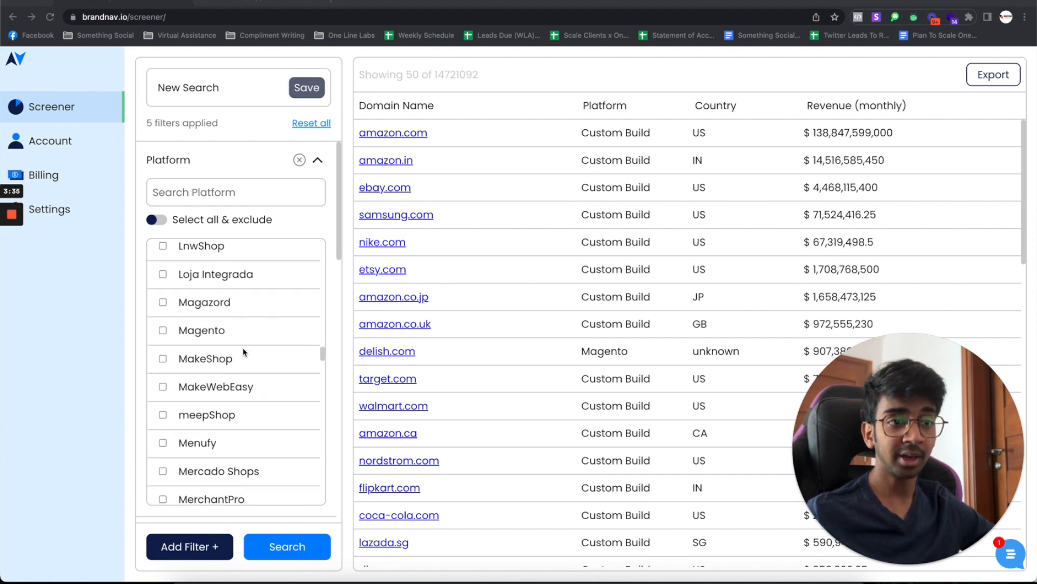
{"action": "scroll", "scroll_direction": "down", "scroll_amount": 3}
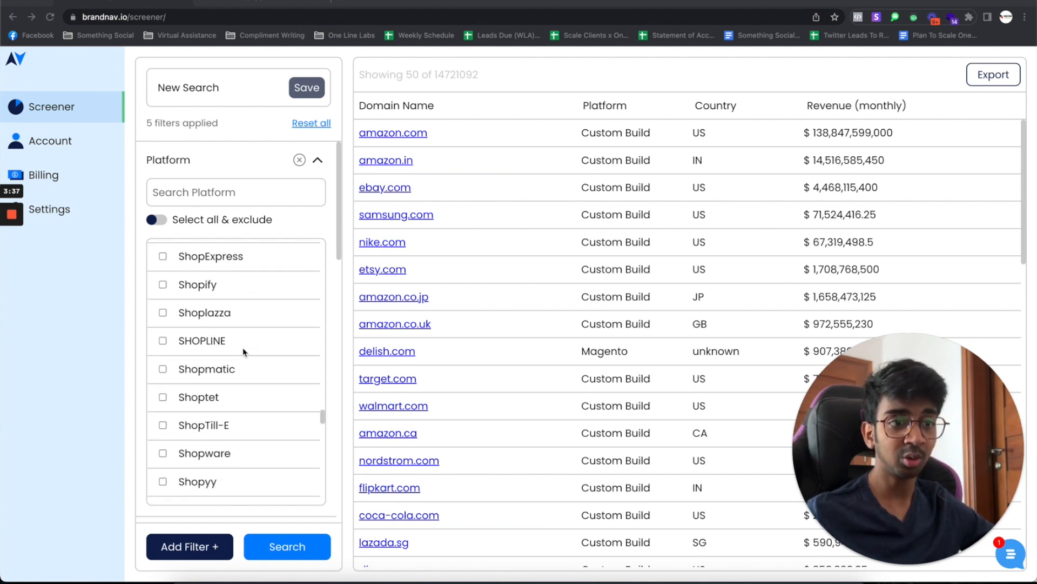
{"action": "scroll", "scroll_direction": "down", "scroll_amount": 3}
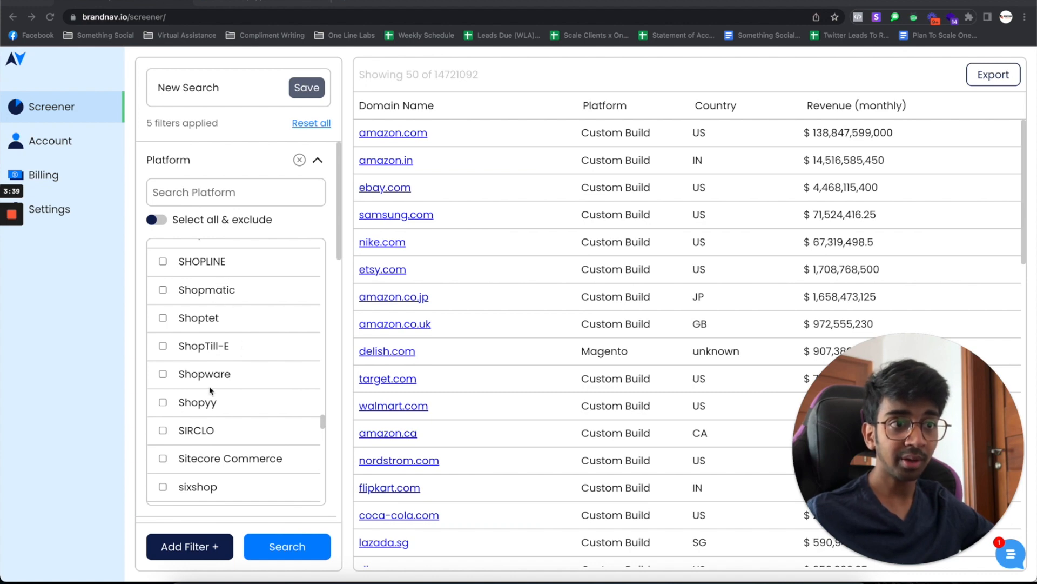
{"action": "scroll", "scroll_direction": "down", "scroll_amount": 3}
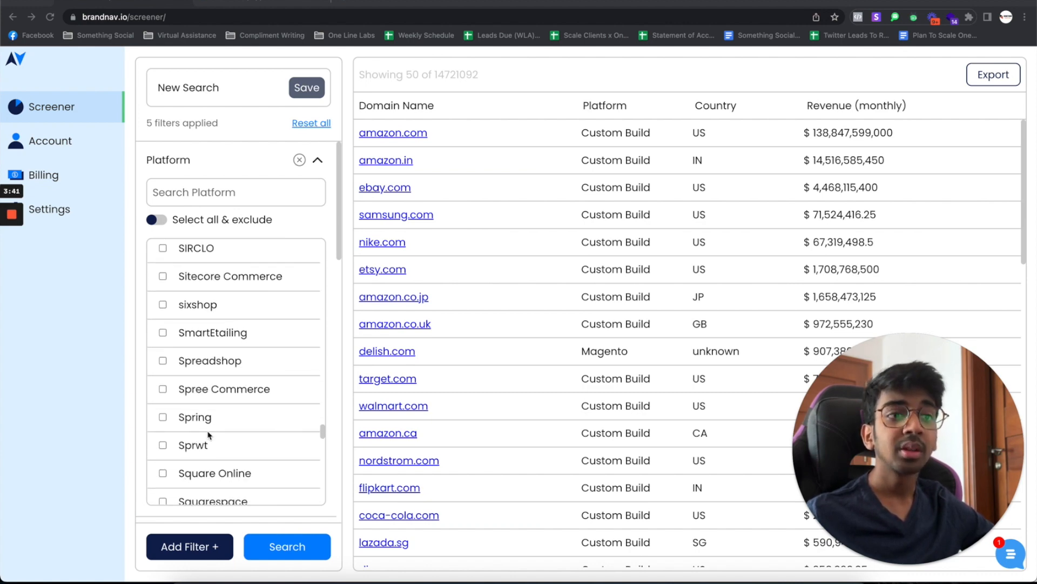
{"action": "scroll", "scroll_direction": "down", "scroll_amount": 3}
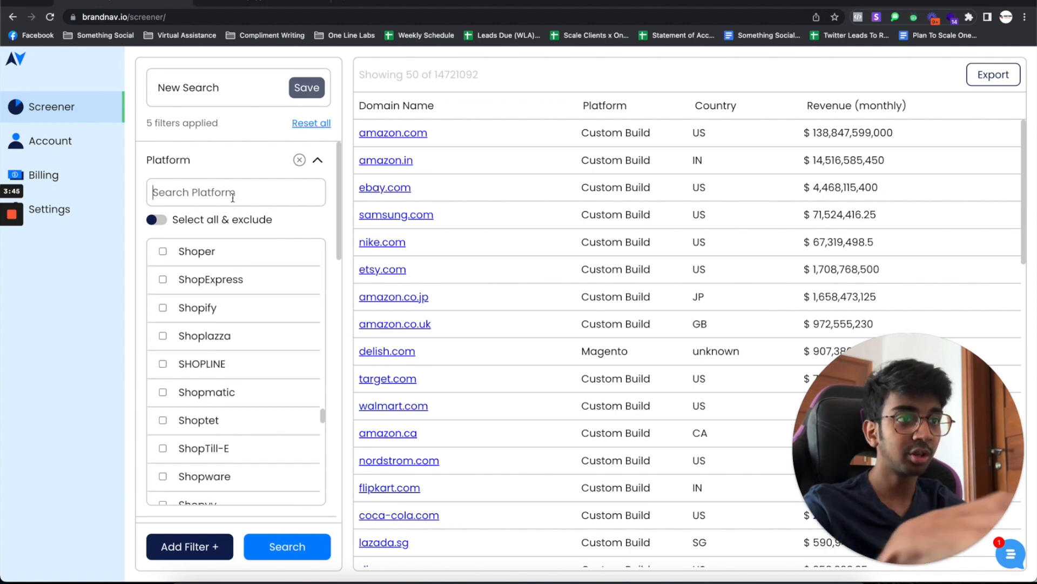
{"action": "type", "text": "shop"}
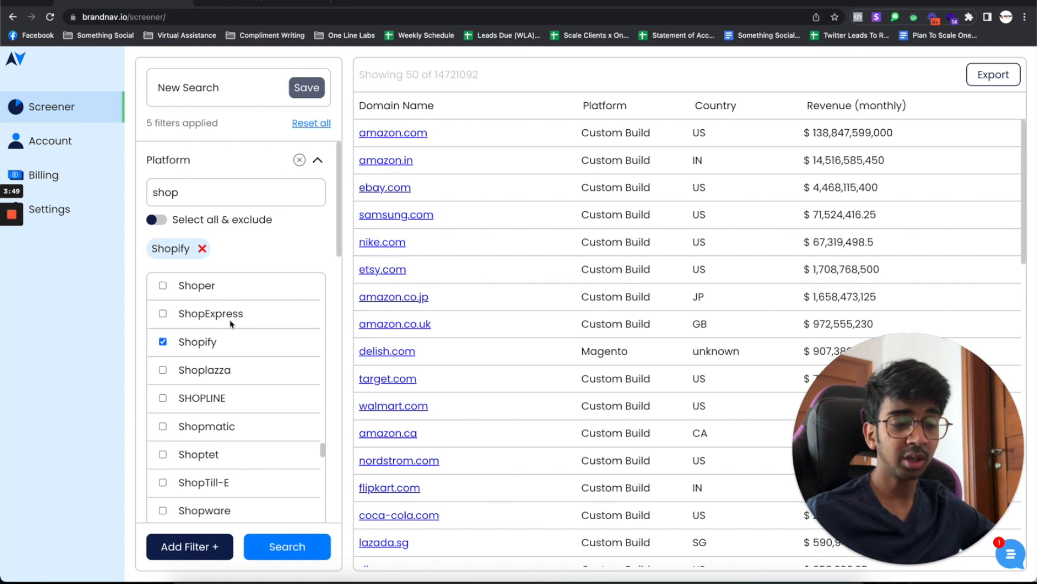
{"action": "scroll", "scroll_direction": "down", "scroll_amount": 3}
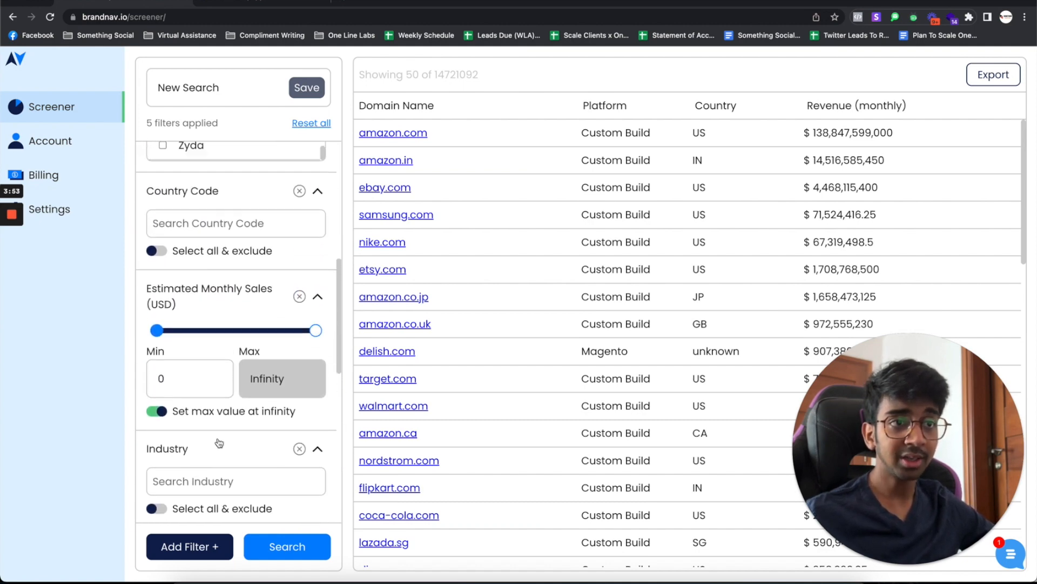
Add United States and United Kingdom country codes and set sales from 20,000 to 150,000
{"action": "type", "text": "u"}
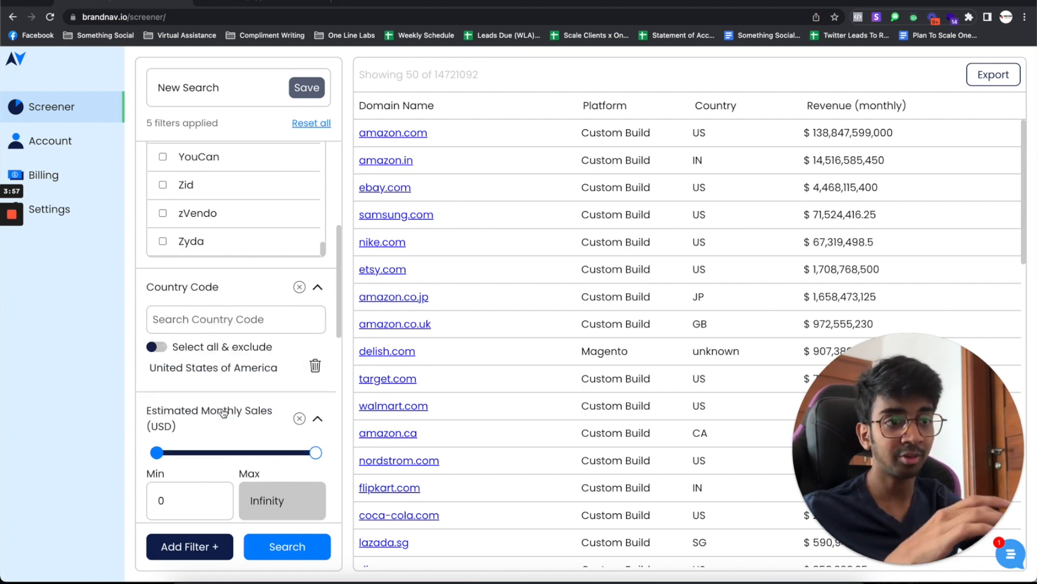
{"action": "type", "text": "uni"}
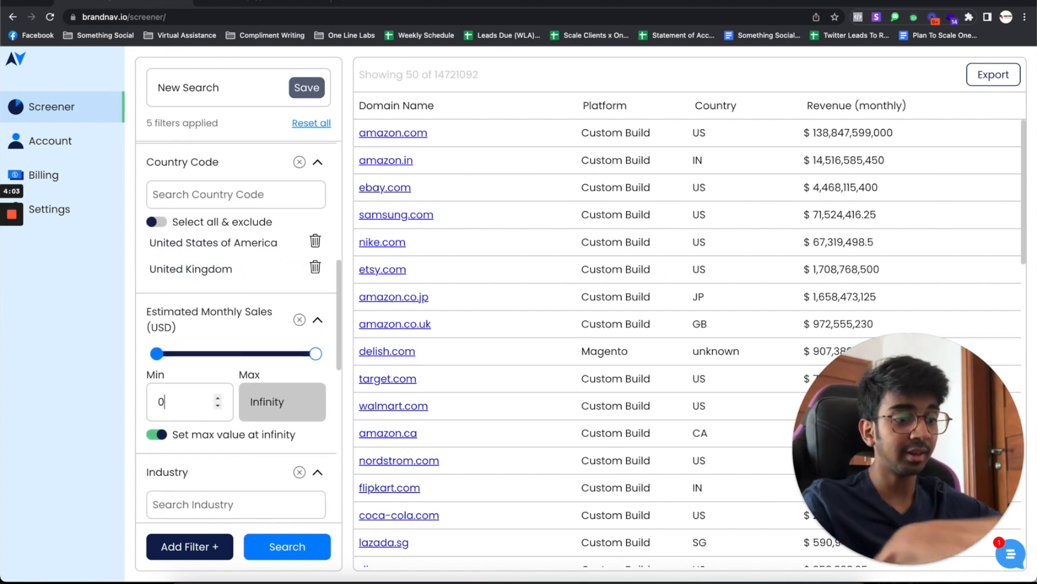
{"action": "type", "text": "20000"}
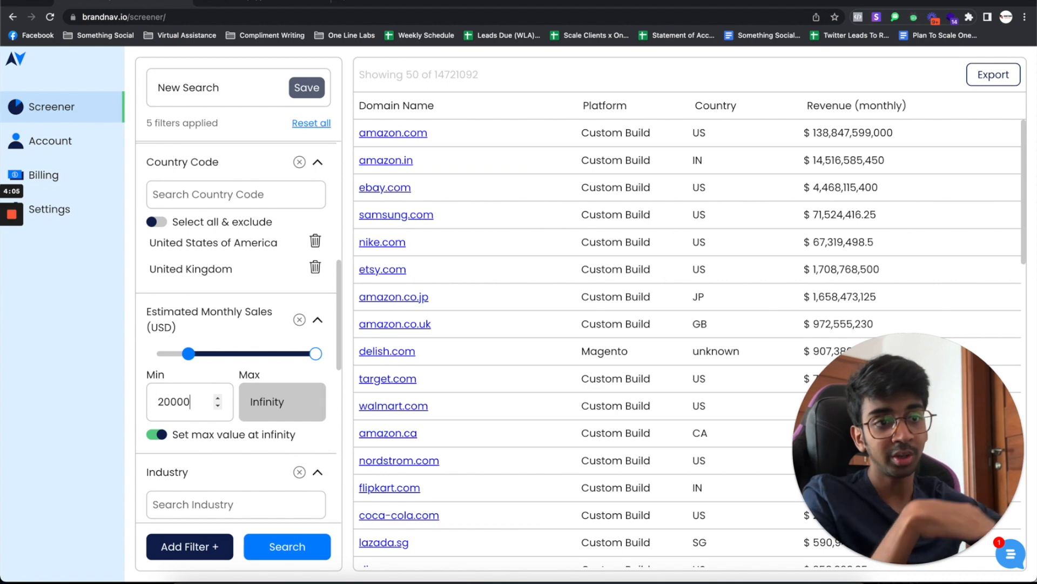
{"action": "type", "text": "100000"}
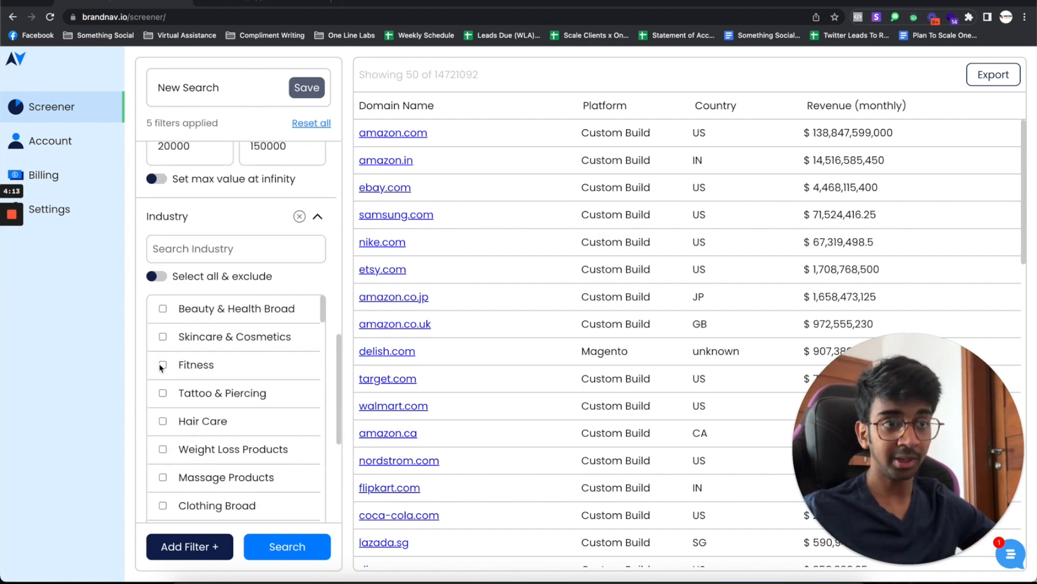
Select Skincare & Cosmetics and Beauty & Health Broad in the Industry filter
{"action": "left_click", "coordinate": [163, 336]}
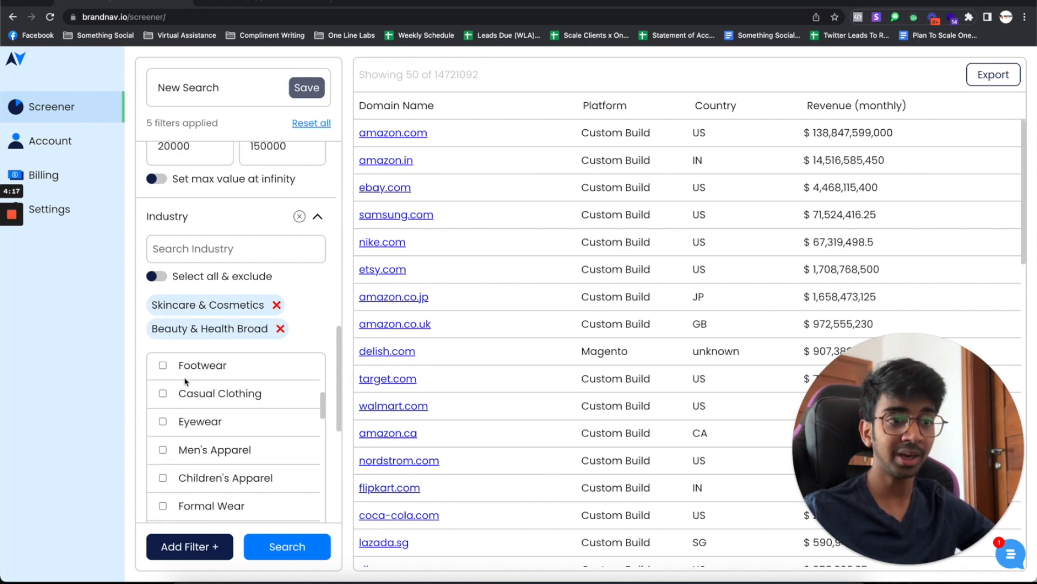
{"action": "scroll", "scroll_direction": "down", "scroll_amount": 3}
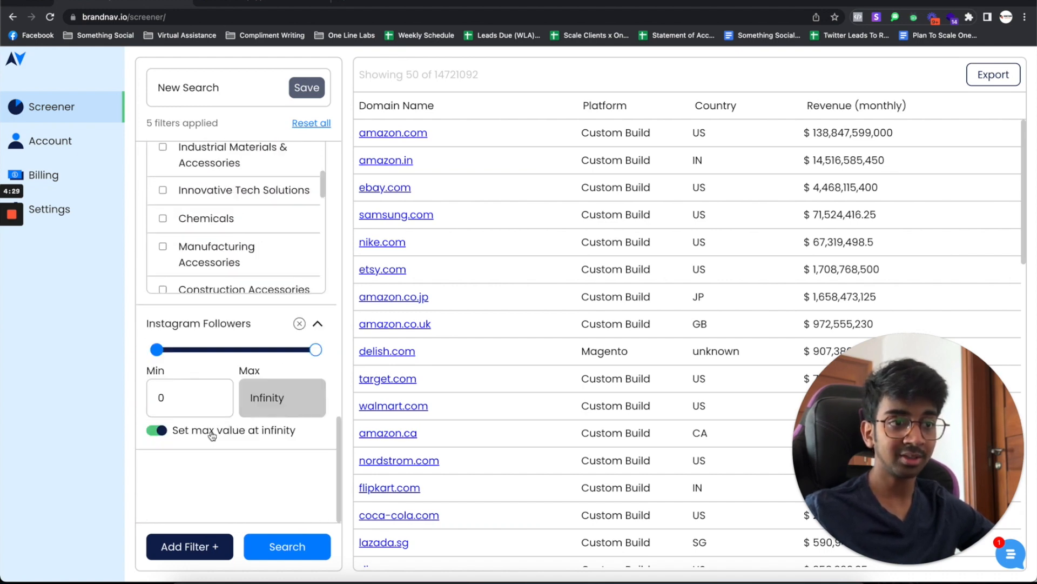
Set Instagram Followers minimum to 10,000 and search, returning 2,903 stores
{"action": "type", "text": "10000"}
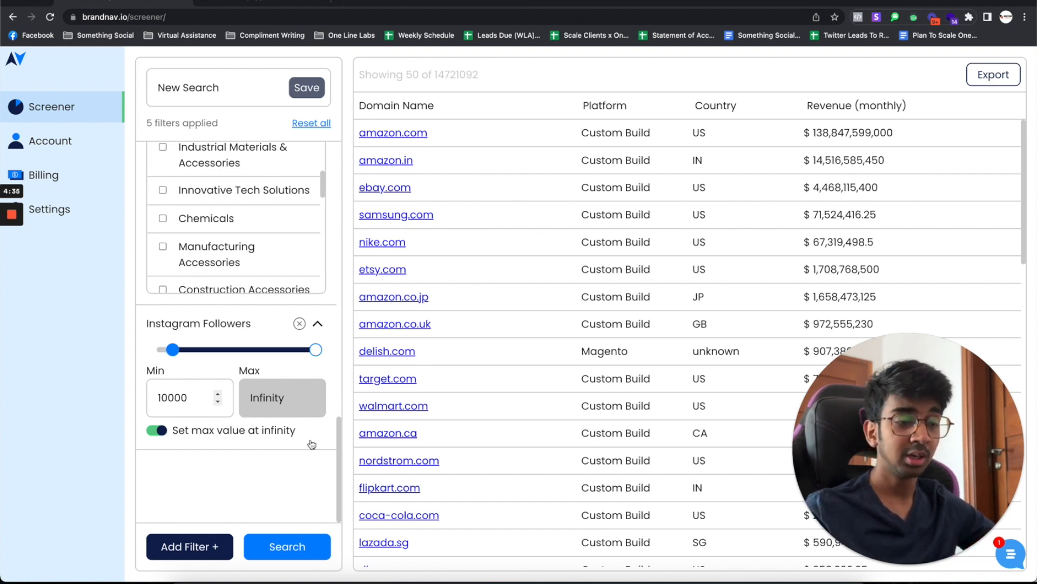
{"action": "left_click", "coordinate": [287, 545]}
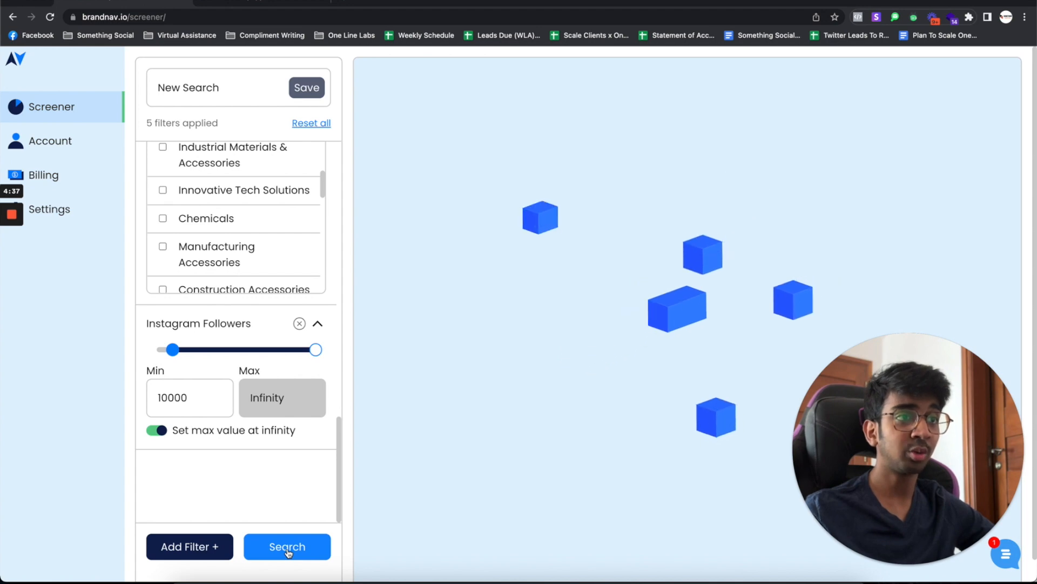
{"action": "left_click", "coordinate": [286, 546]}
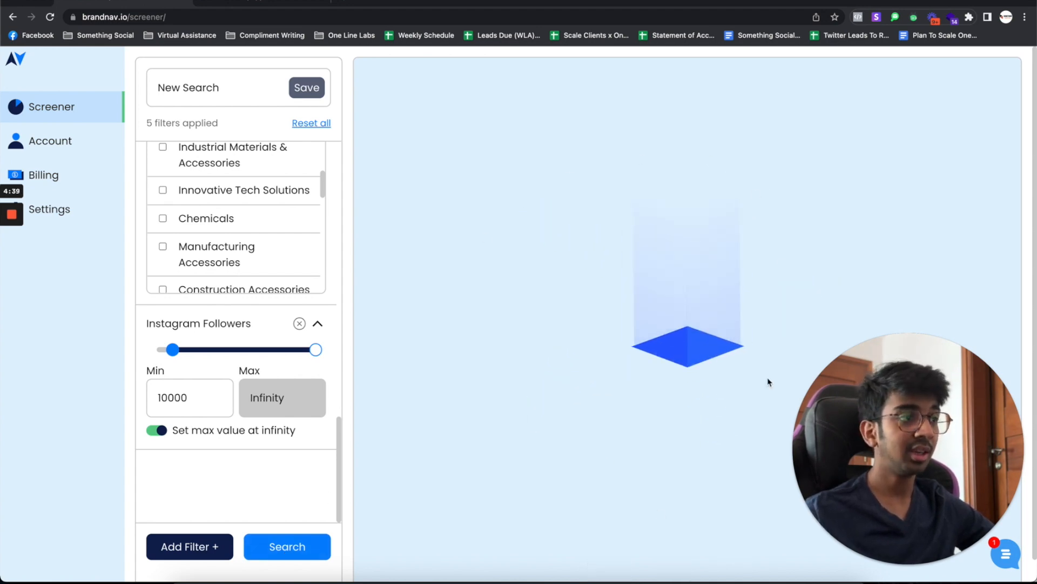
{"action": "left_click", "coordinate": [286, 546]}
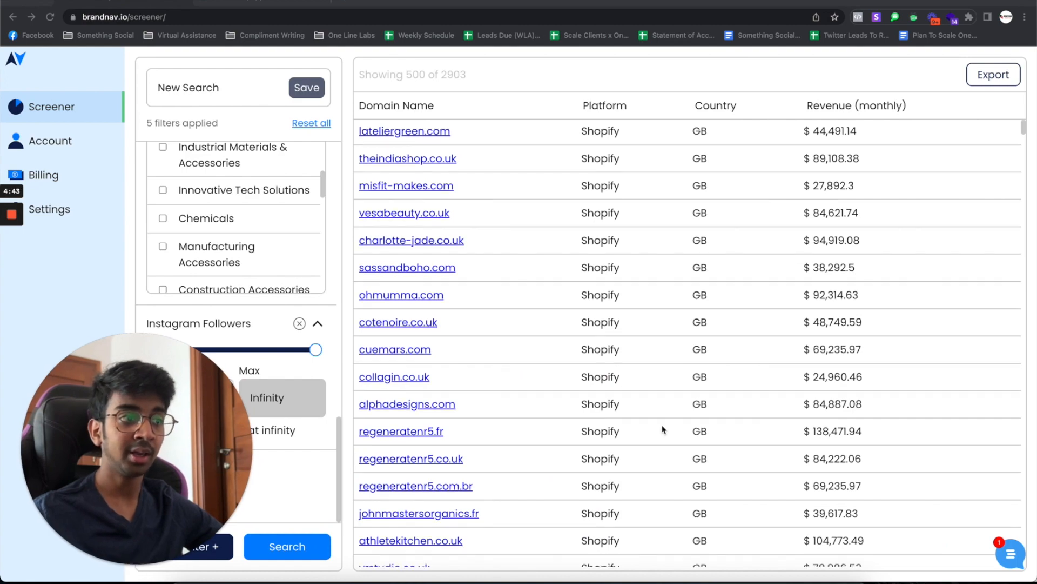
Browse L'Atelier Green's store site, then return to the 2,903-store results
{"action": "scroll", "scroll_direction": "down", "scroll_amount": 3}
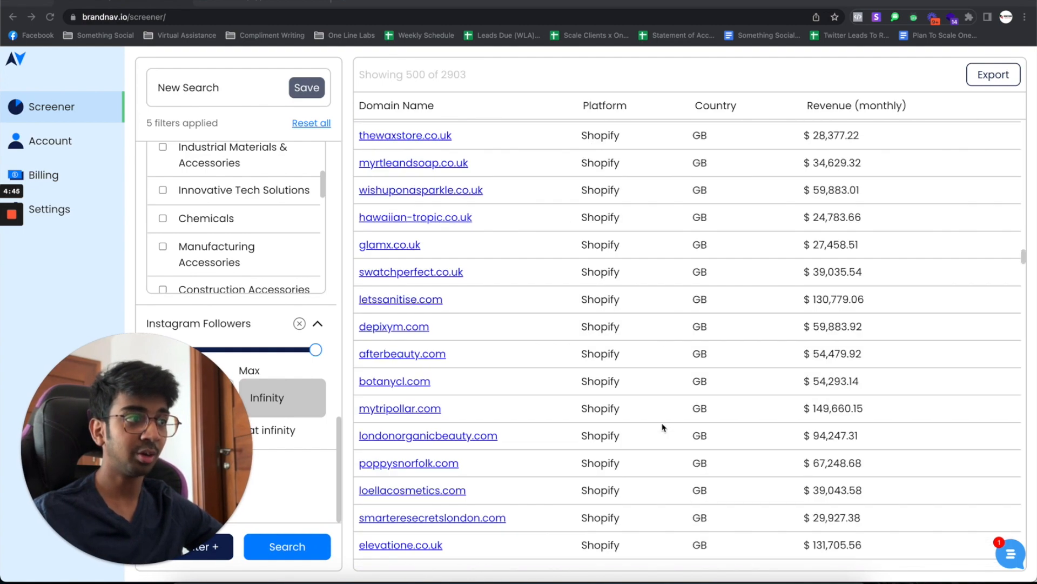
{"action": "scroll", "scroll_direction": "down", "scroll_amount": 3}
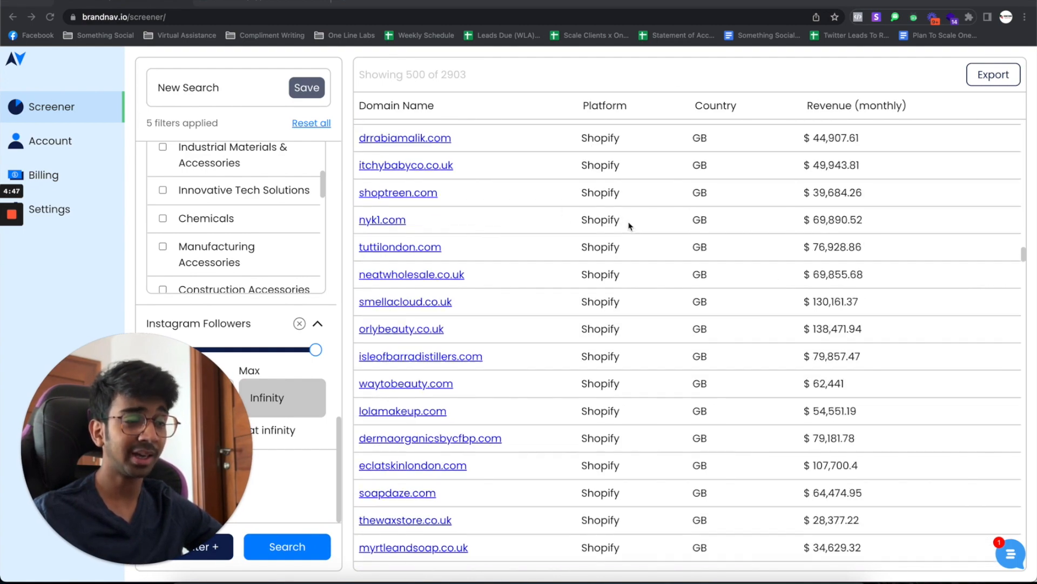
{"action": "scroll", "scroll_direction": "down", "scroll_amount": 3}
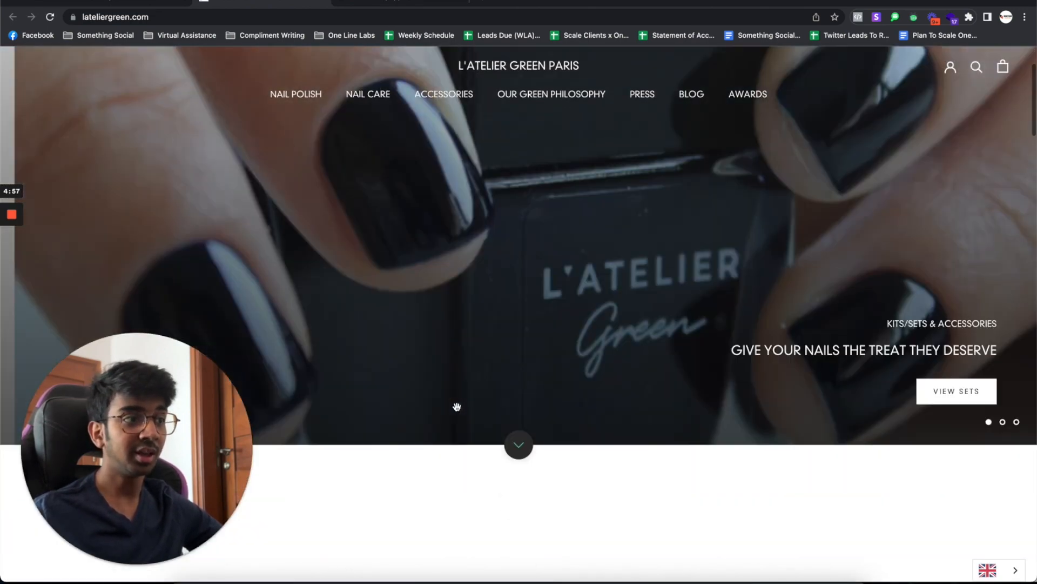
{"action": "scroll", "scroll_direction": "down", "scroll_amount": 3}
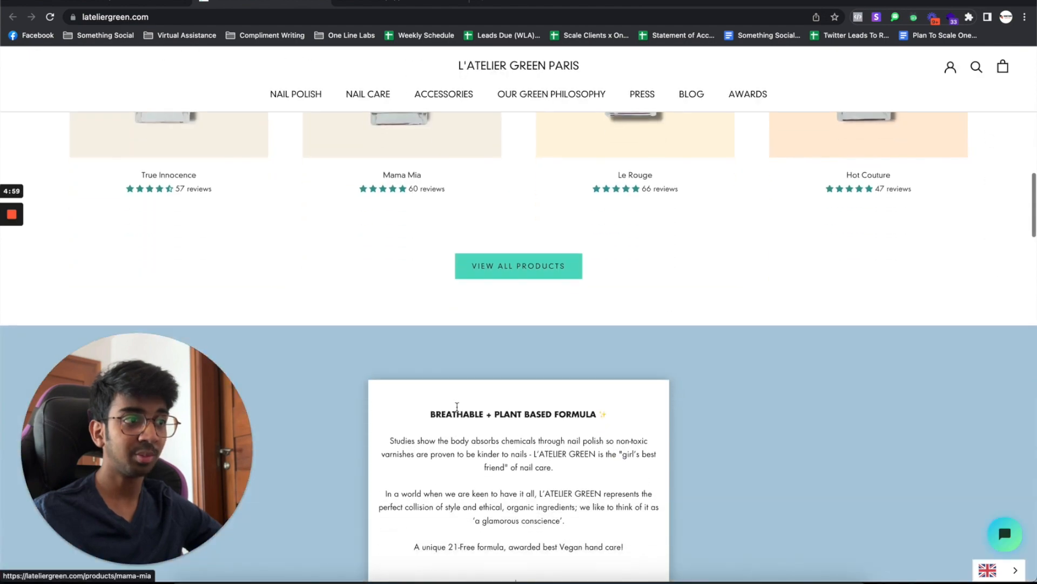
{"action": "scroll", "scroll_direction": "down", "scroll_amount": 3}
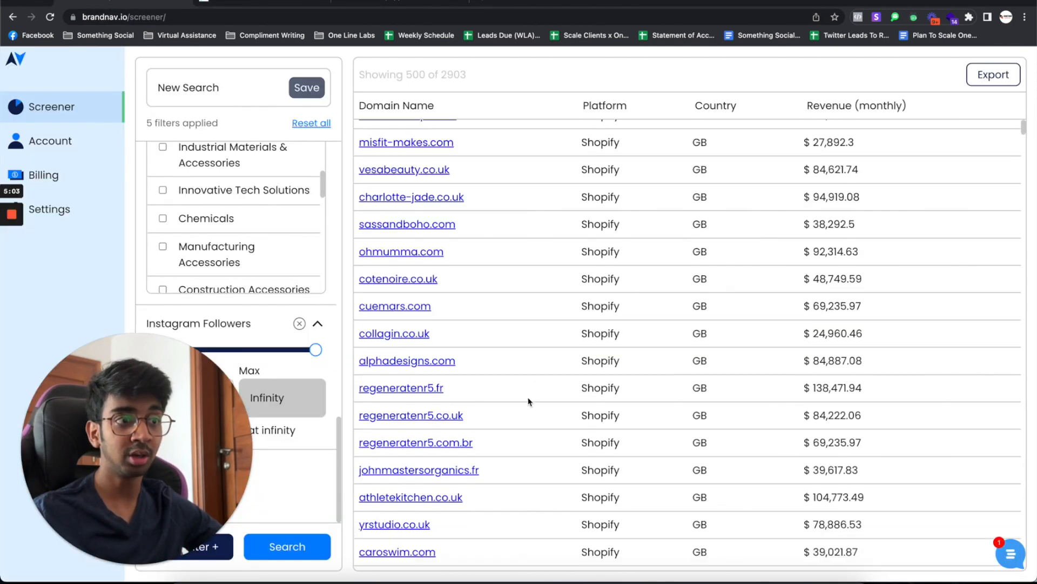
{"action": "scroll", "scroll_direction": "down", "scroll_amount": 3}
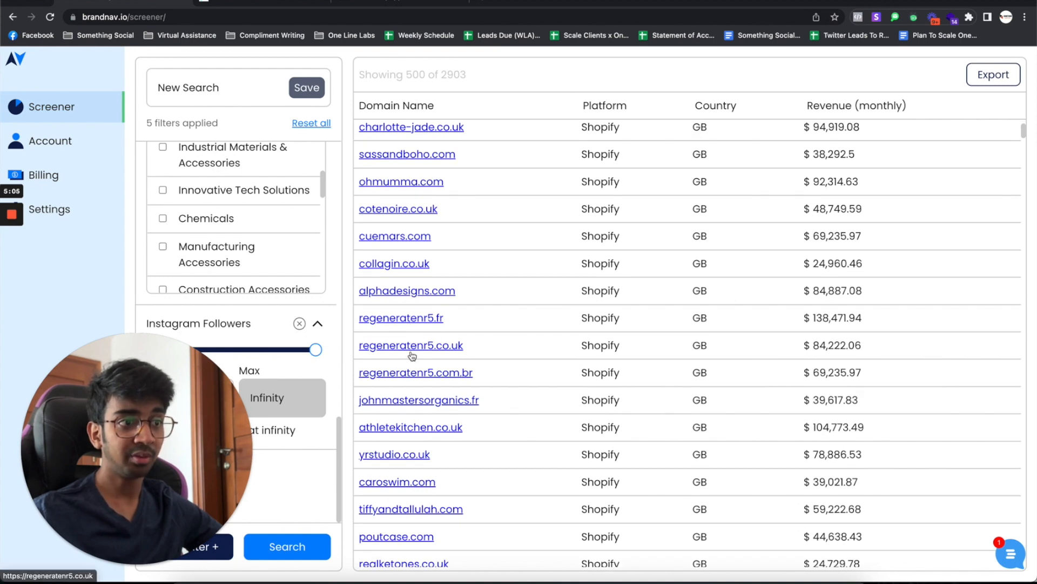
{"action": "scroll", "scroll_direction": "down", "scroll_amount": 3}
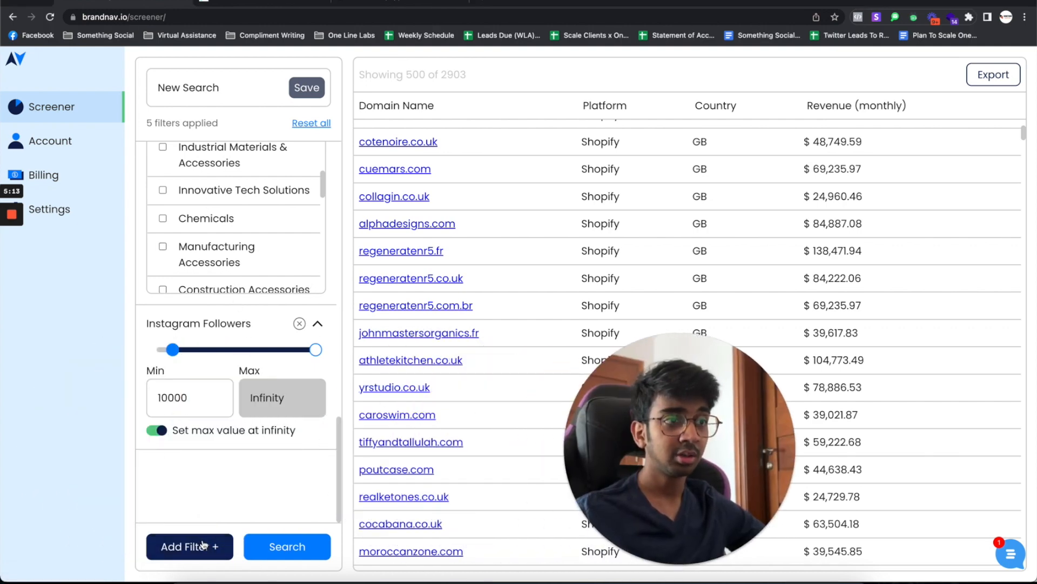
Add a Language filter for English (UK) and English (US), narrowing results to 2,849
{"action": "left_click", "coordinate": [189, 545]}
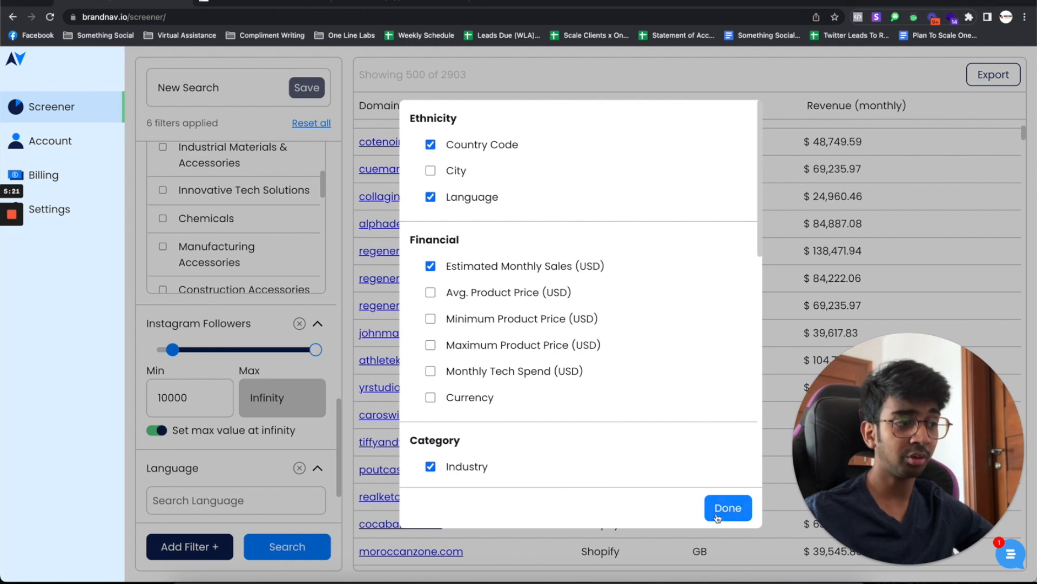
{"action": "left_click", "coordinate": [726, 508]}
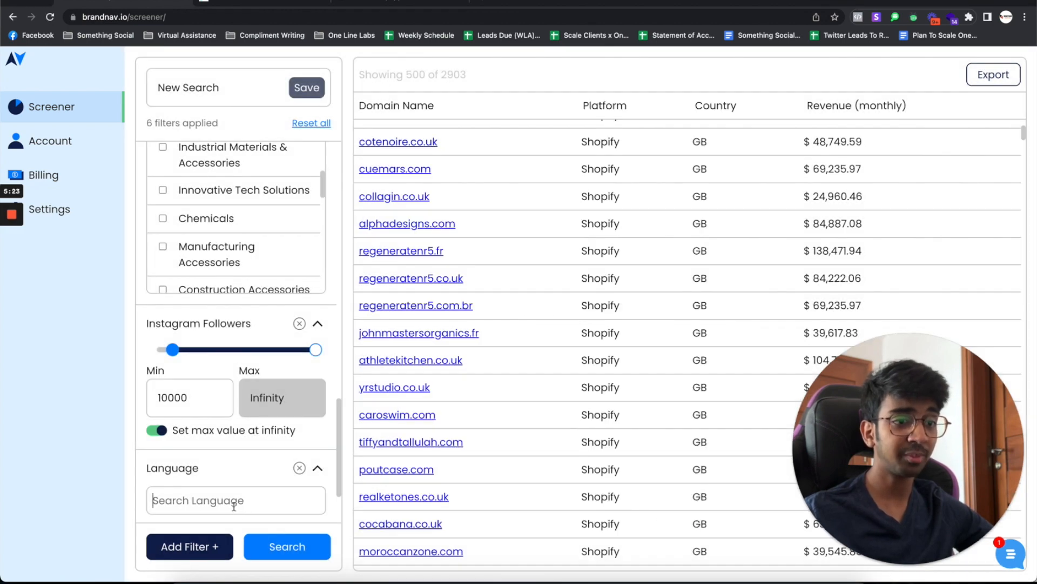
{"action": "type", "text": "en"}
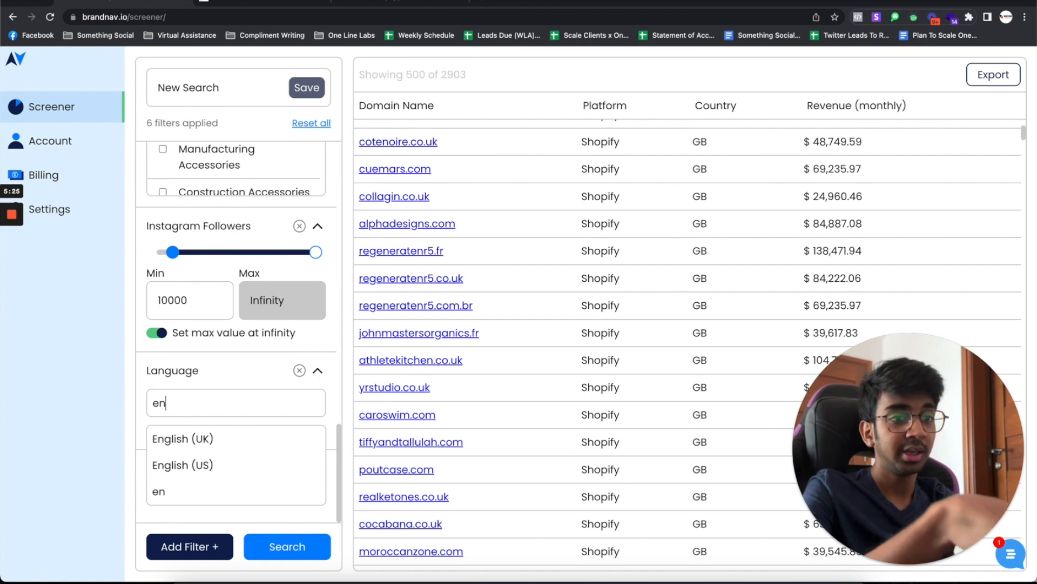
{"action": "left_click", "coordinate": [183, 438]}
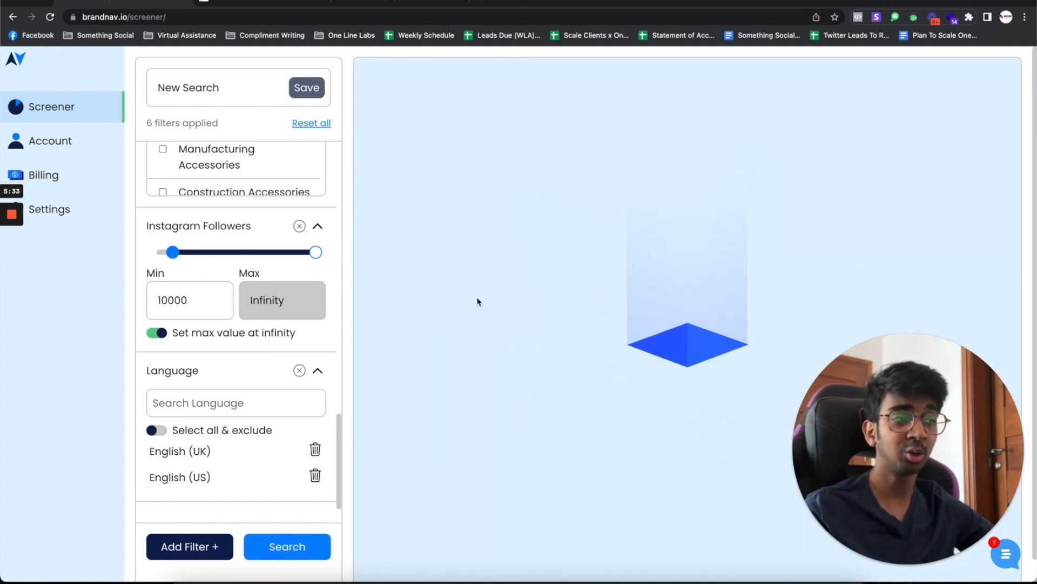
{"action": "left_click", "coordinate": [286, 545]}
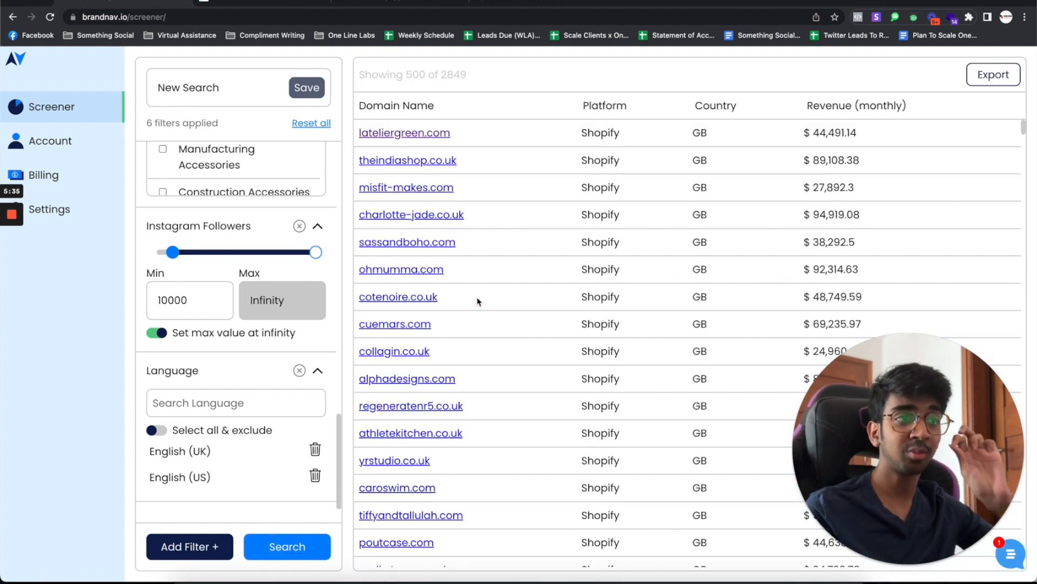
{"action": "mouse_move", "coordinate": [456, 354]}
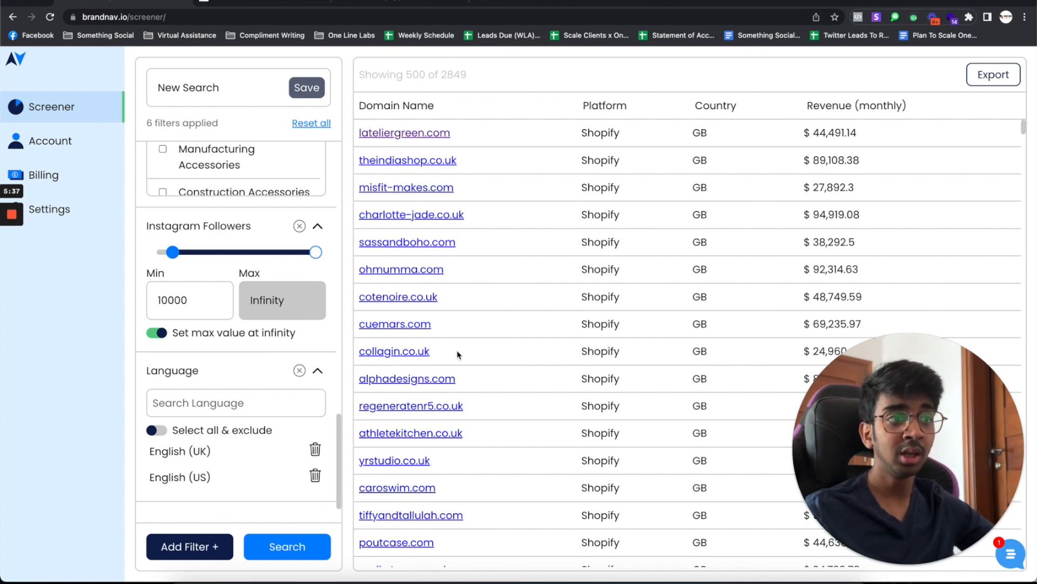
Visit treaclemoon.net and other listed store sites, dismissing a location prompt
{"action": "scroll", "scroll_direction": "down", "scroll_amount": 3}
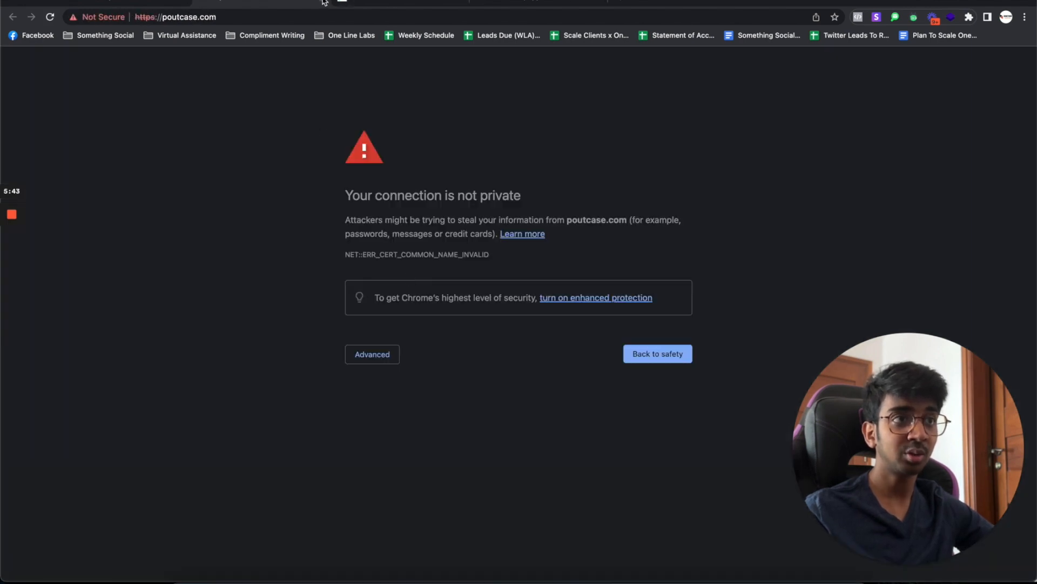
{"action": "left_click", "coordinate": [657, 353]}
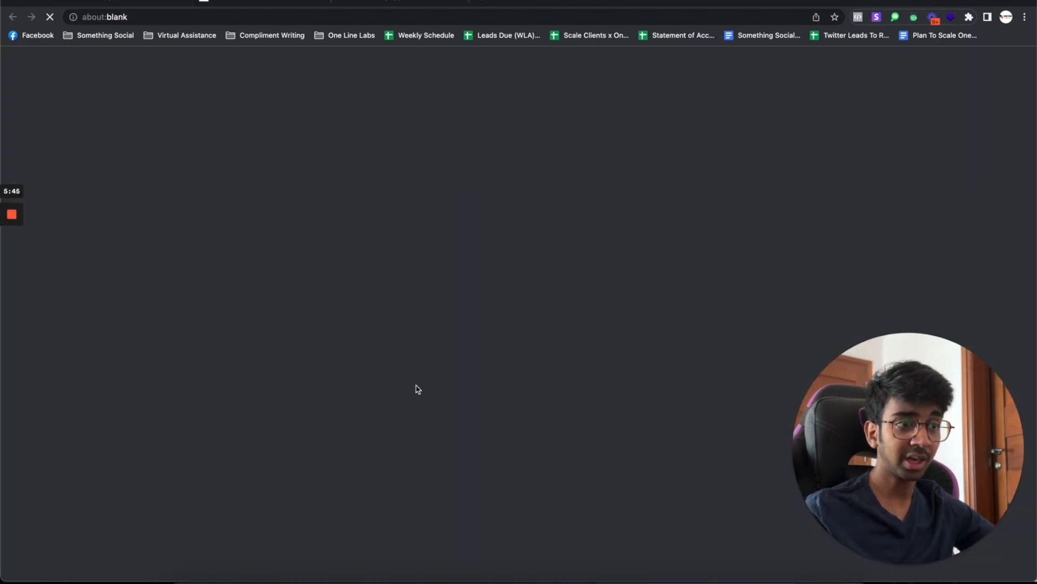
{"action": "type", "text": "treaclemoon.net"}
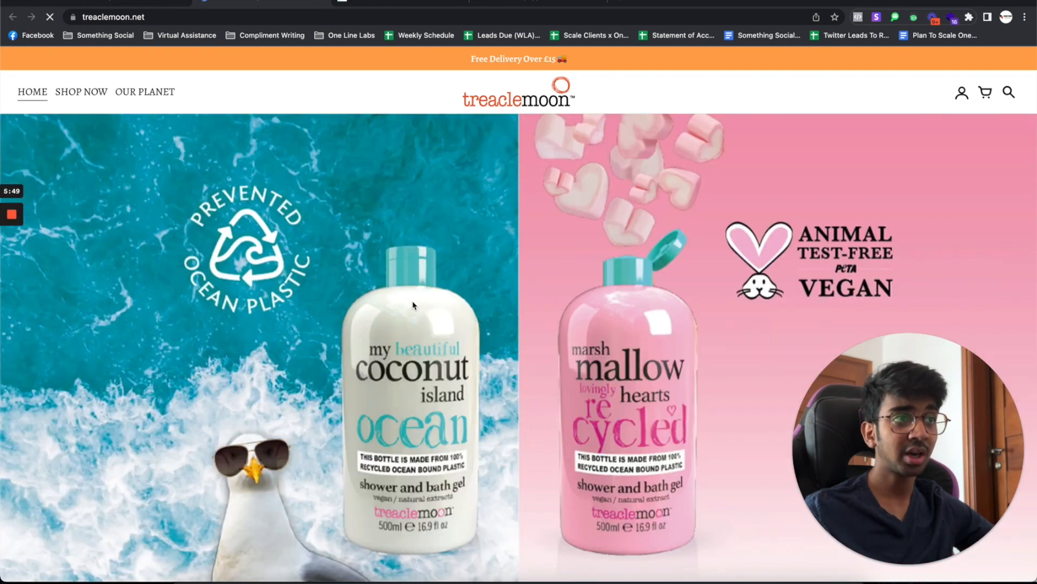
{"action": "scroll", "scroll_direction": "down", "scroll_amount": 3}
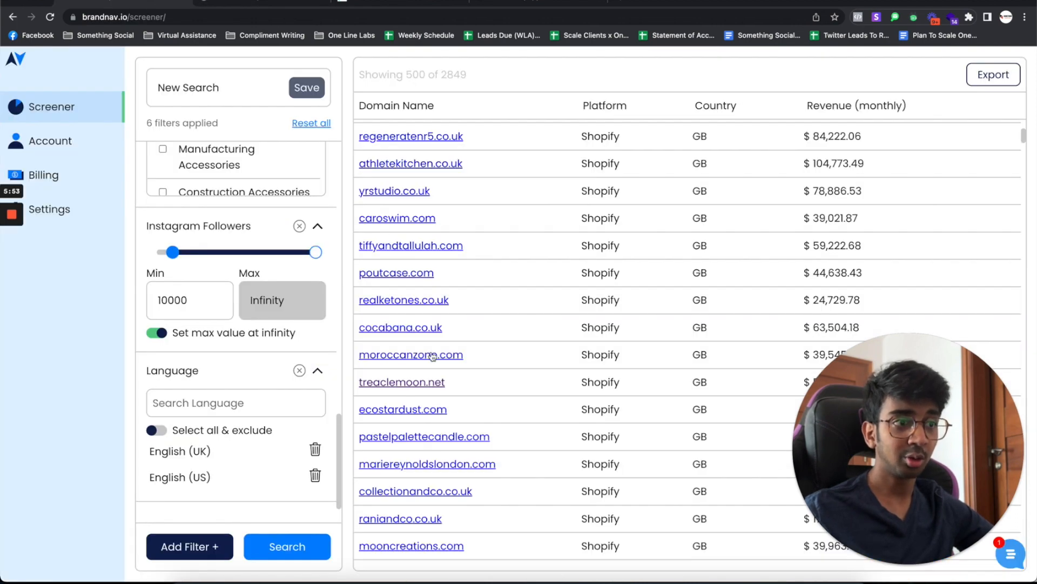
{"action": "scroll", "scroll_direction": "down", "scroll_amount": 3}
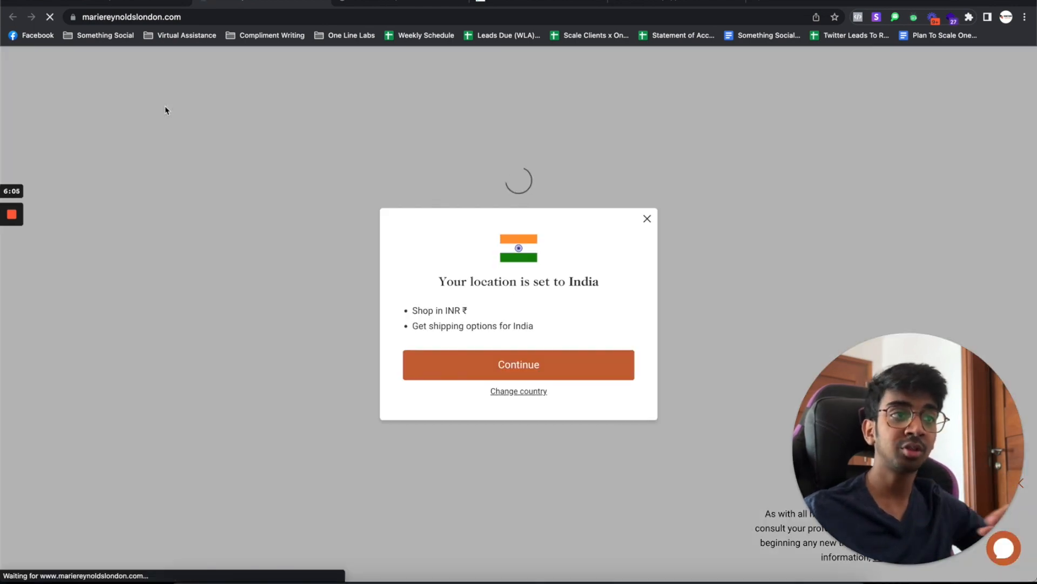
{"action": "left_click", "coordinate": [647, 218]}
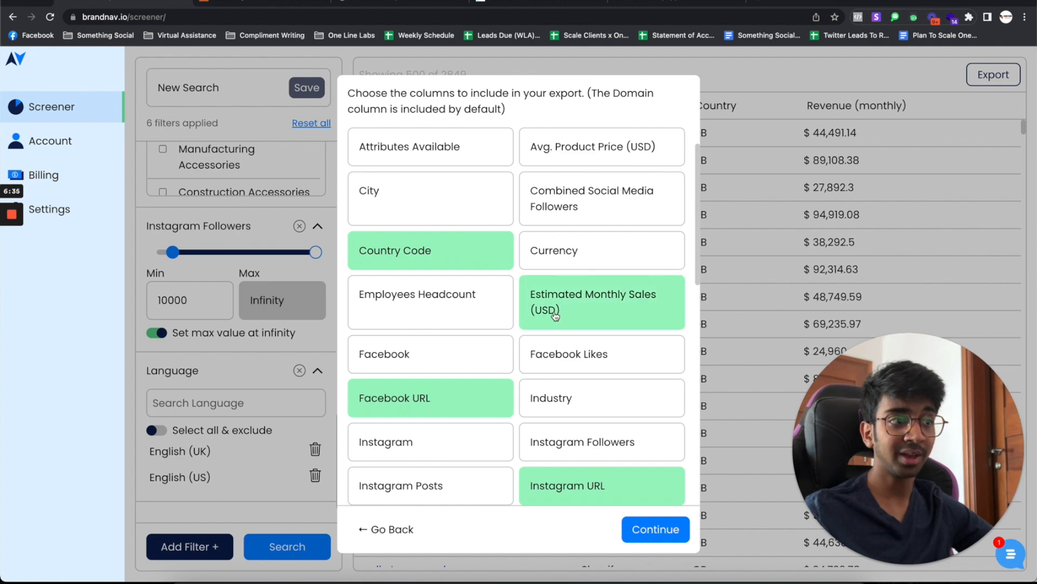
Confirm export columns including Industry, Instagram URL and LinkedIn URL
{"action": "scroll", "scroll_direction": "down", "scroll_amount": 3}
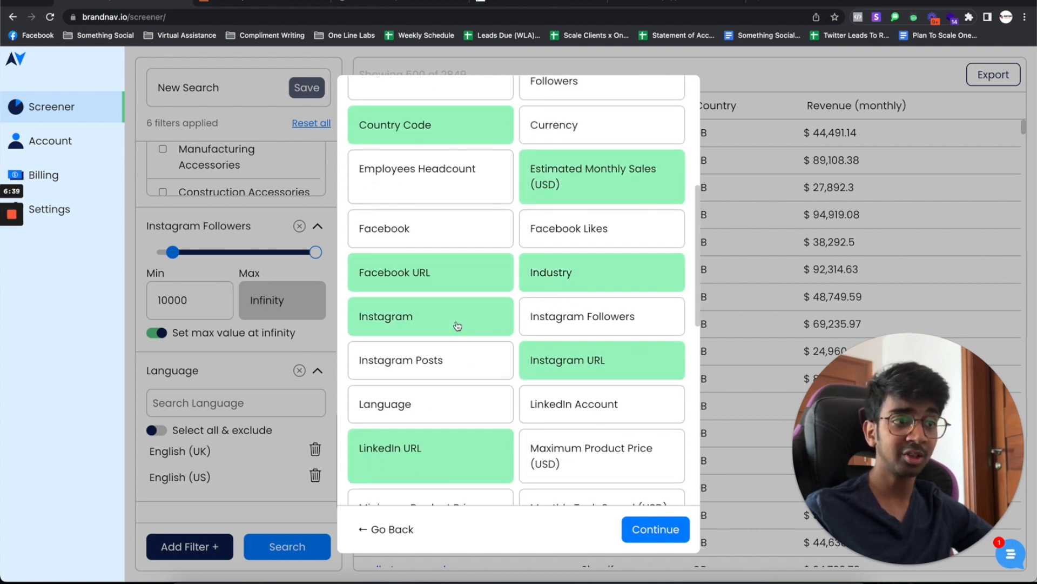
{"action": "scroll", "scroll_direction": "down", "scroll_amount": 3}
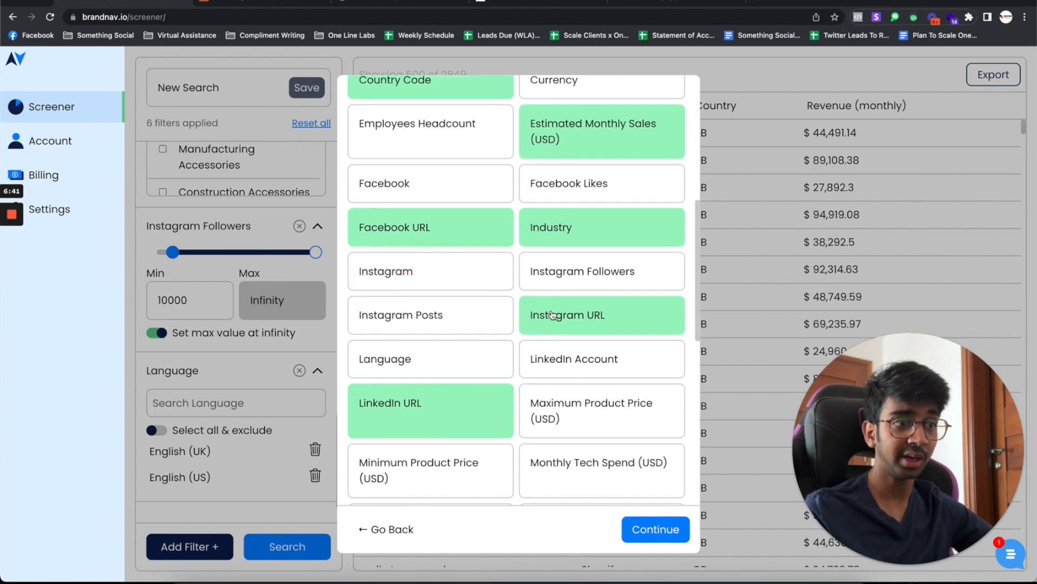
{"action": "scroll", "scroll_direction": "down", "scroll_amount": 3}
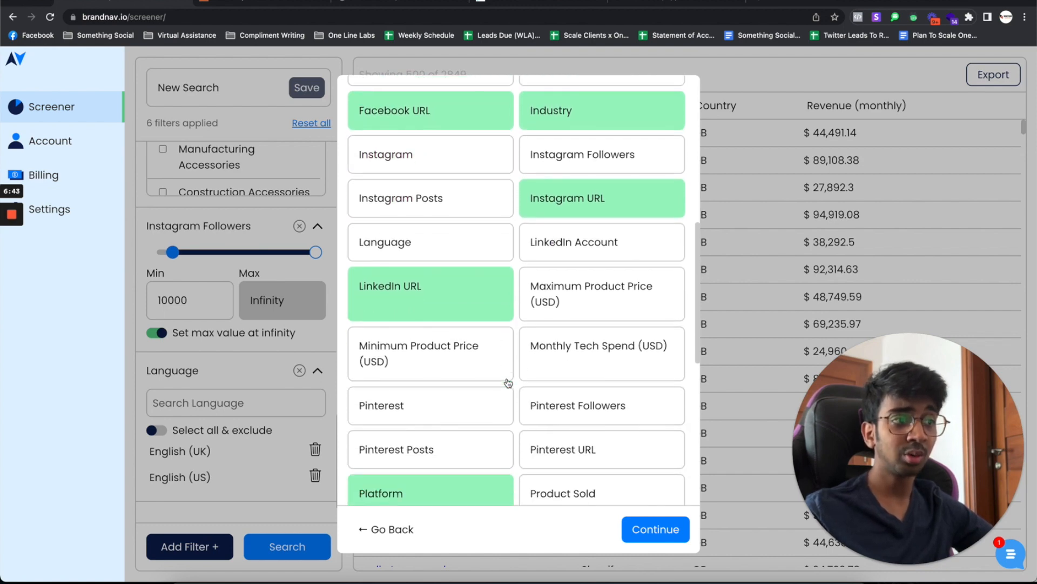
{"action": "scroll", "scroll_direction": "down", "scroll_amount": 3}
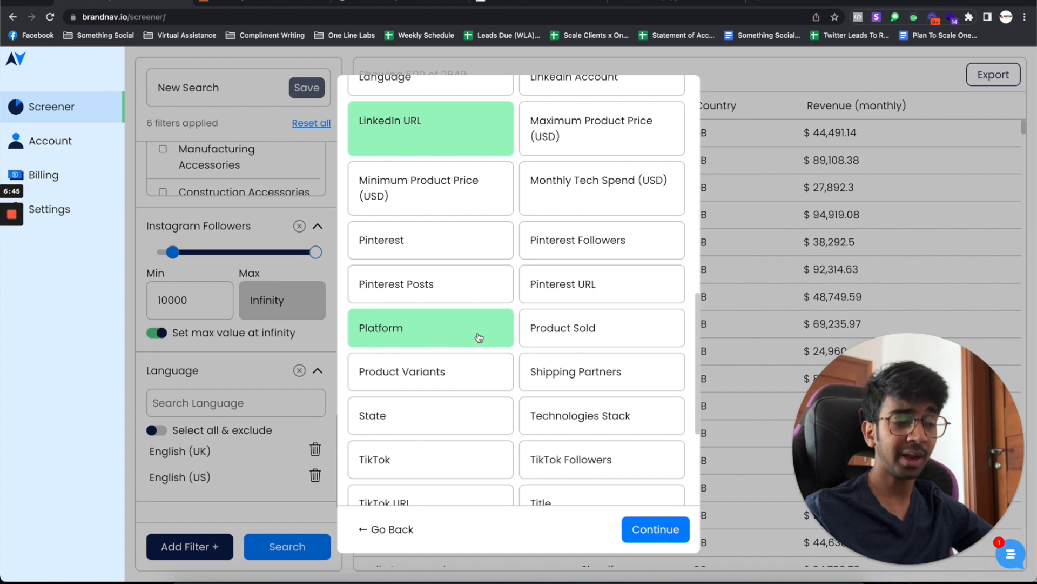
{"action": "scroll", "scroll_direction": "down", "scroll_amount": 3}
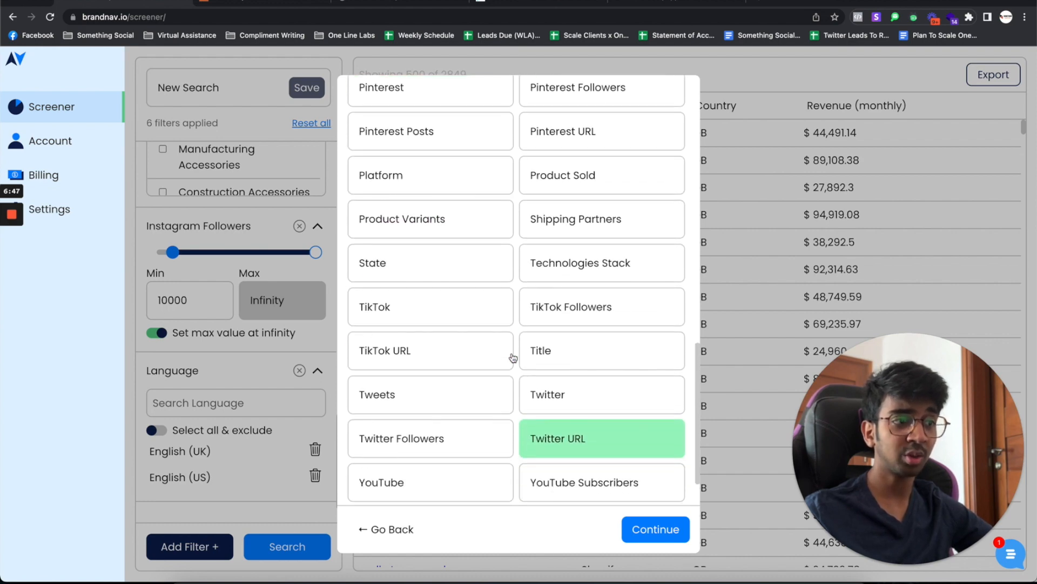
{"action": "scroll", "scroll_direction": "down", "scroll_amount": 3}
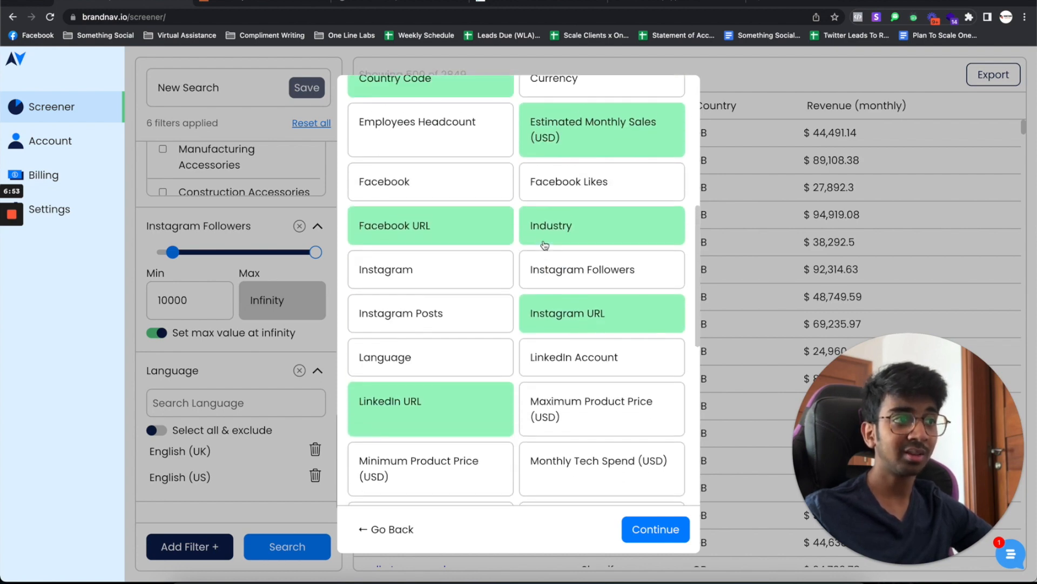
{"action": "scroll", "scroll_direction": "down", "scroll_amount": 3}
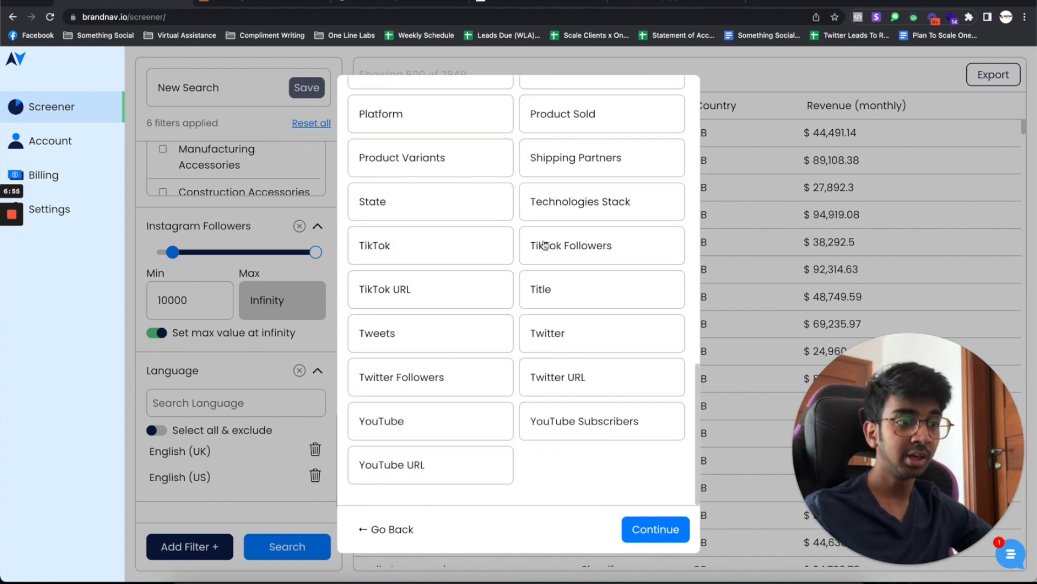
{"action": "left_click", "coordinate": [654, 528]}
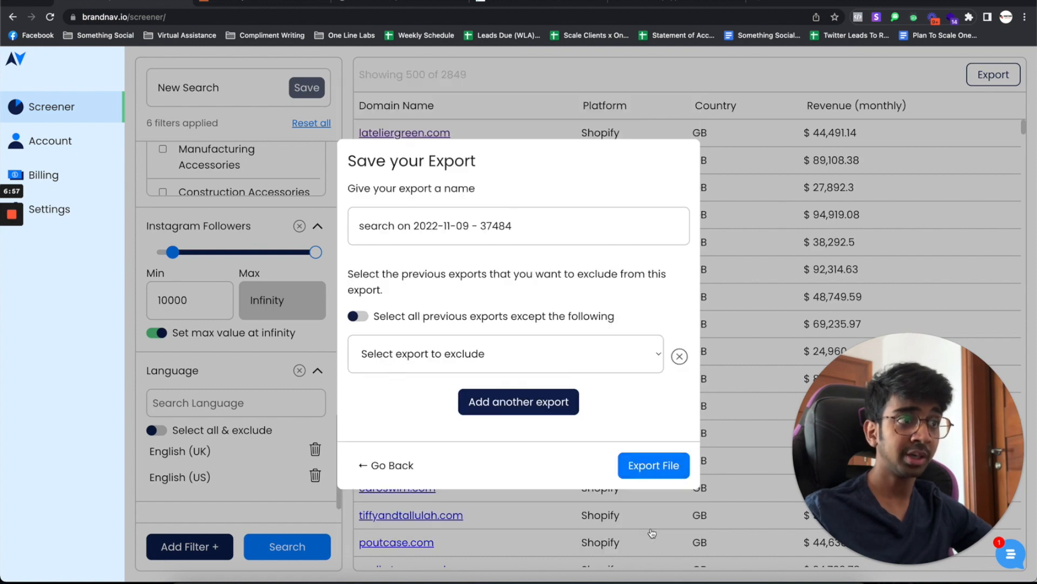
Replace the default export name with 'Skincare |US, UK | YouTube' and submit the export
{"action": "triple_click", "coordinate": [434, 225]}
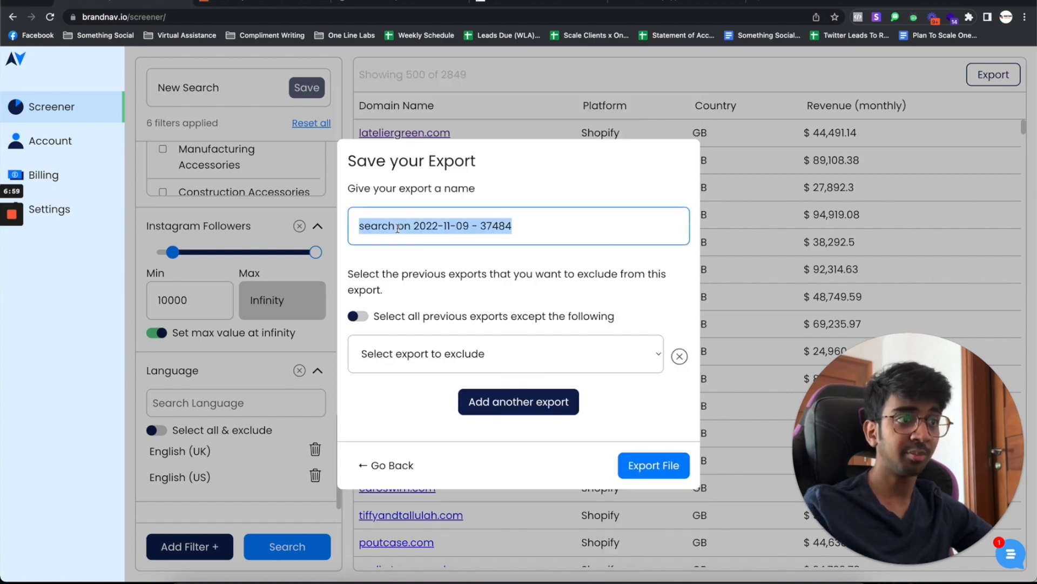
{"action": "type", "text": "Skinacre IS"}
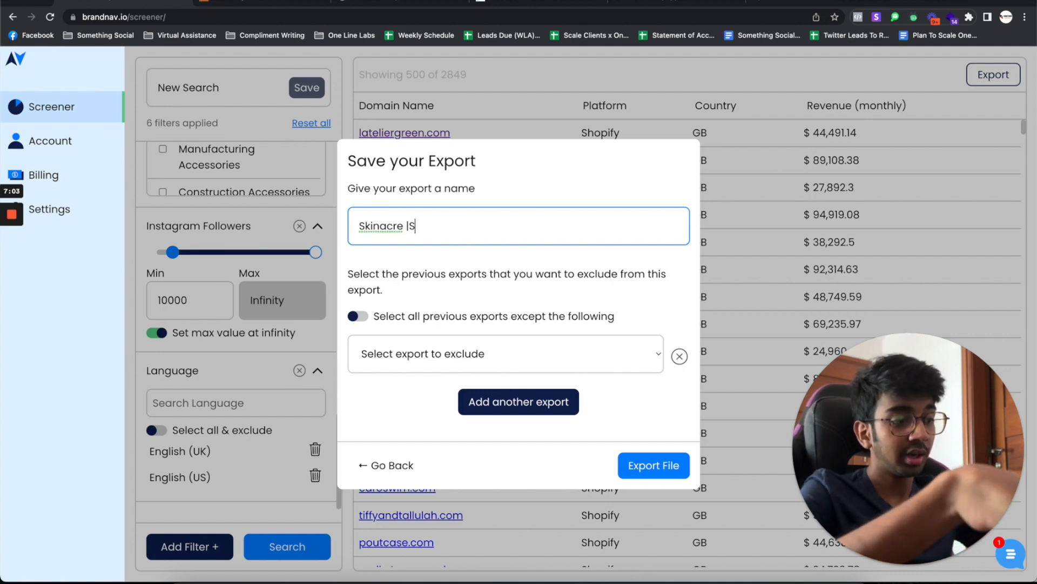
{"action": "type", "text": ", UK"}
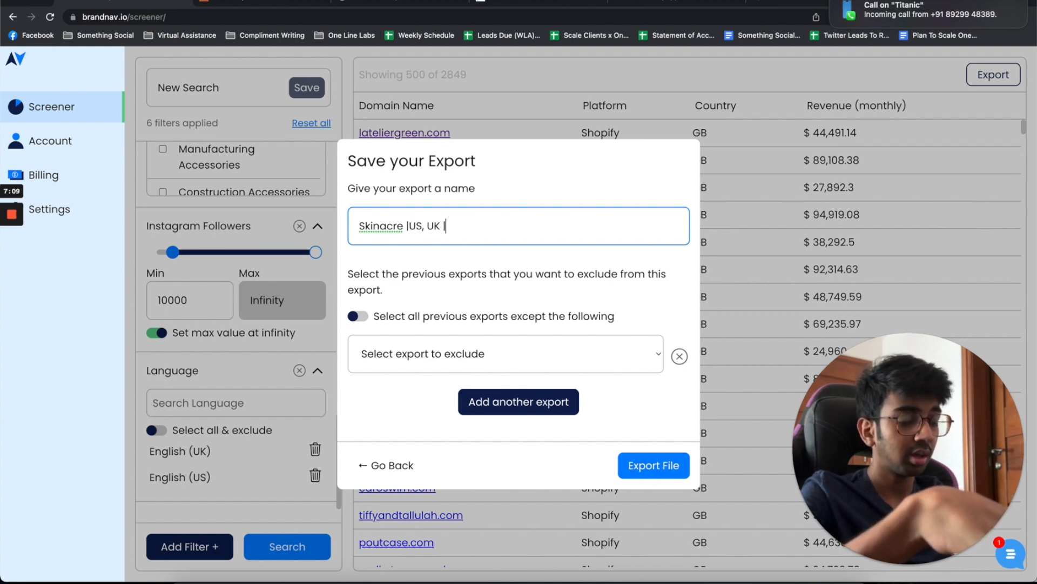
{"action": "type", "text": "YouTube"}
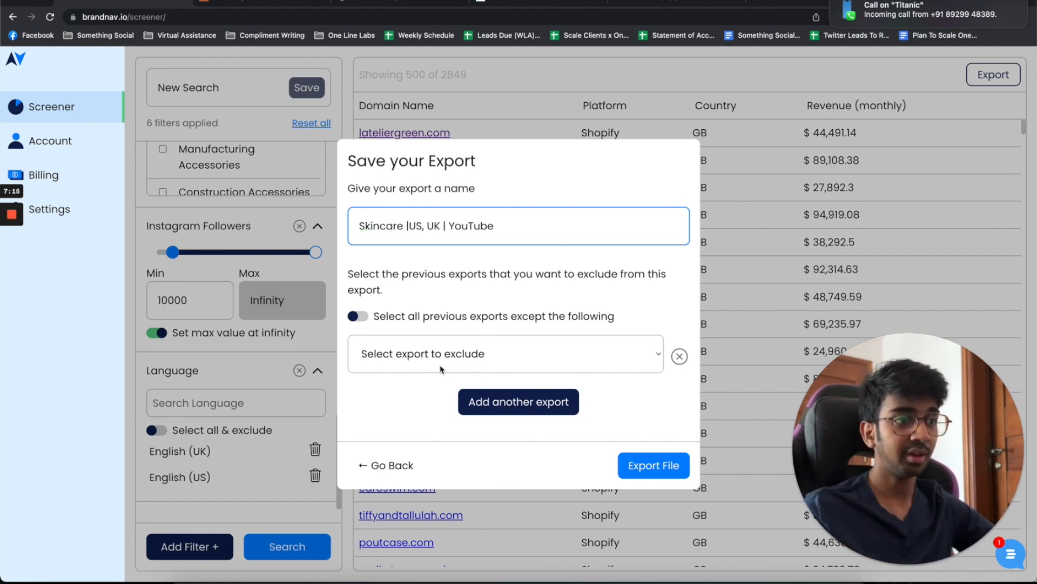
{"action": "left_click", "coordinate": [653, 466]}
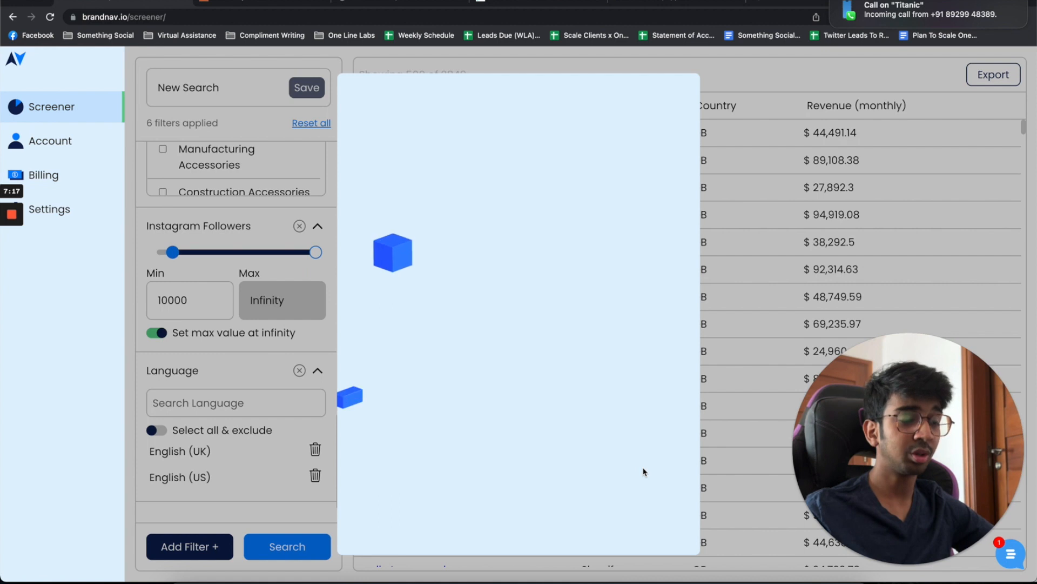
Confirm the 'Success! Export link will be sent to your email' notice for the 2,849-store list
{"action": "left_click", "coordinate": [993, 73]}
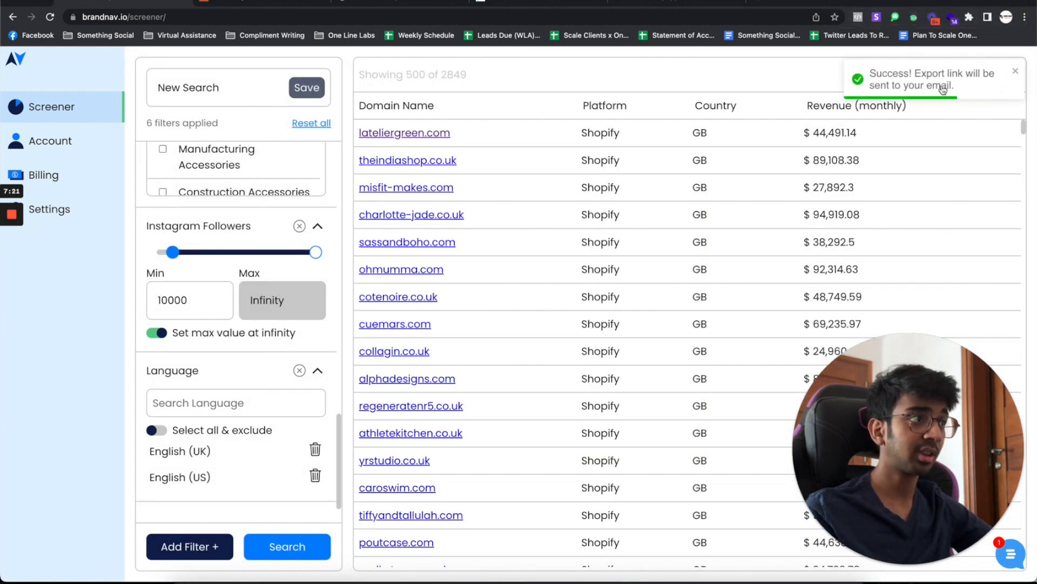
{"action": "mouse_move", "coordinate": [52, 244]}
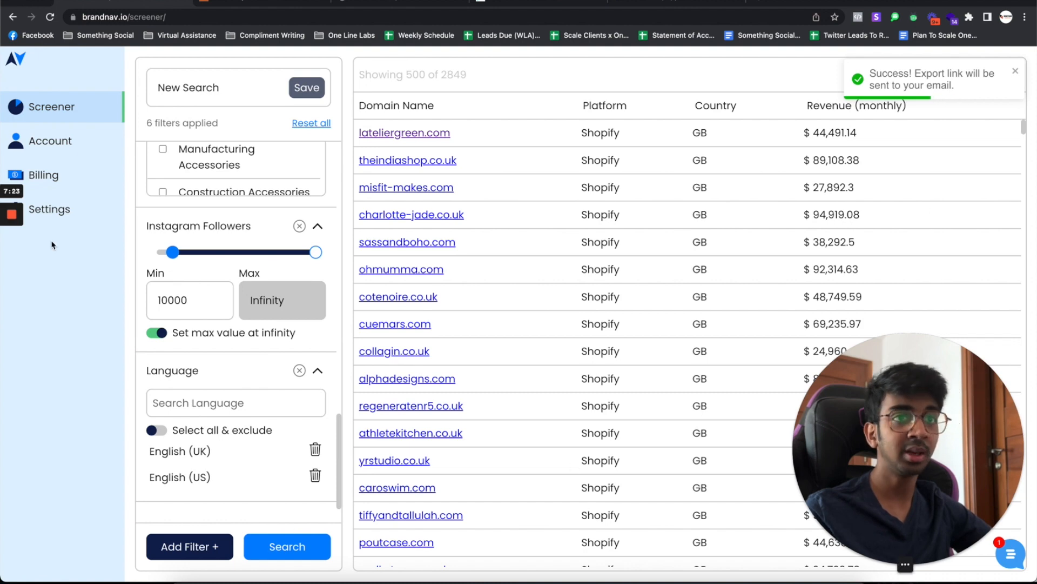